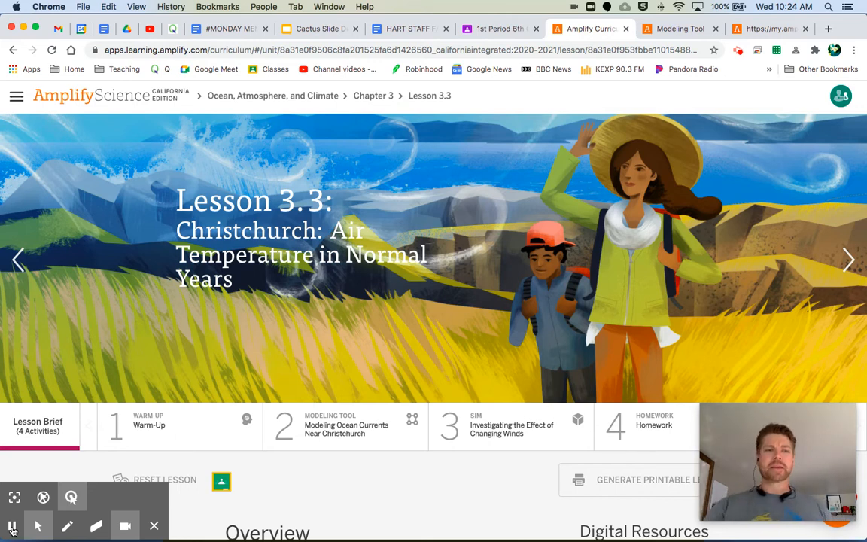
pyautogui.moveTo(179, 381)
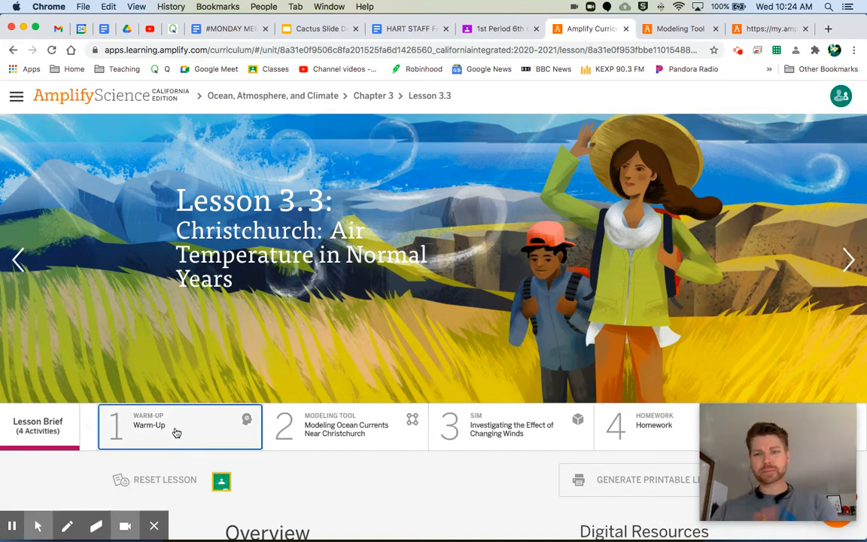
# Open the Lesson 3.3 Warm-Up activity on Christchurch air temperature
pyautogui.click(179, 426)
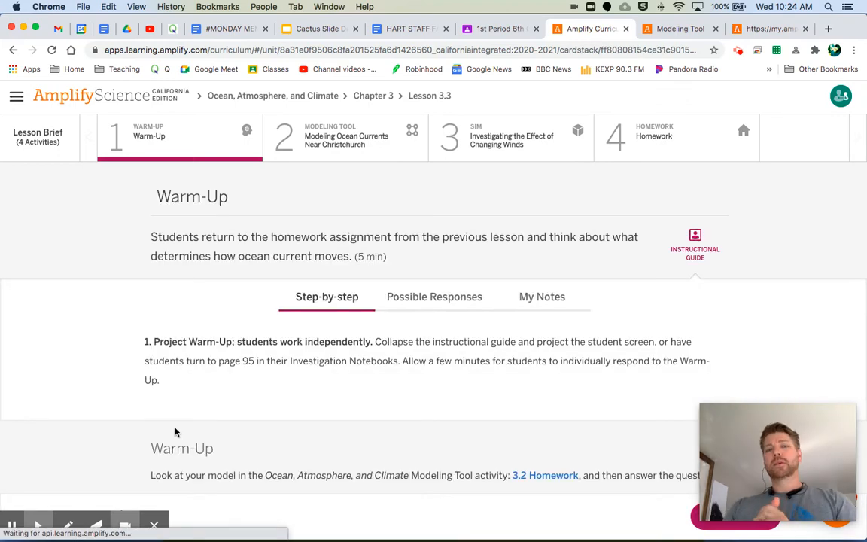
# Collapse the Instructional Guide and review the four answer choices on what affects ocean currents
pyautogui.click(695, 246)
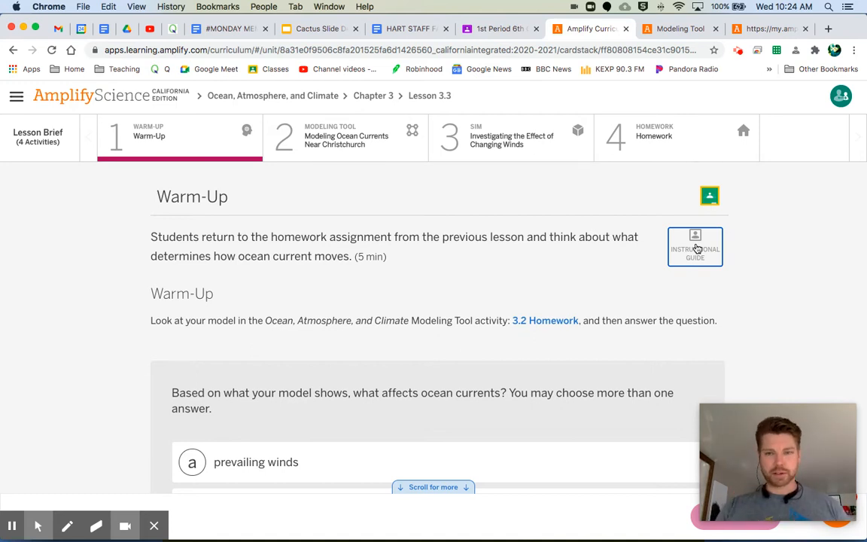
pyautogui.moveTo(19, 507)
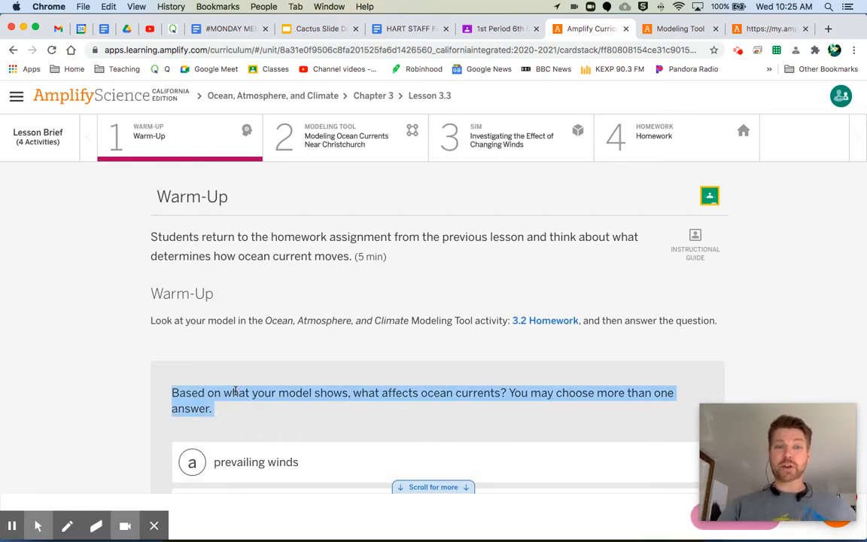
pyautogui.scroll(-3)
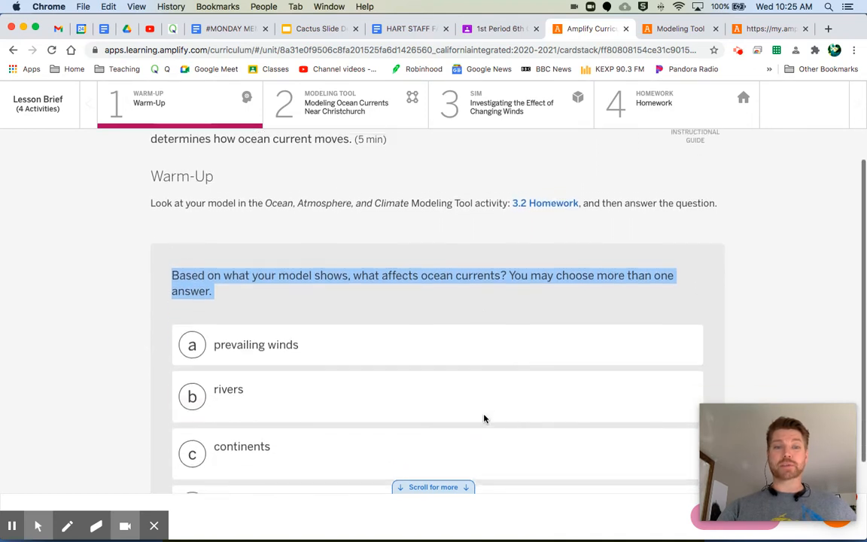
pyautogui.scroll(-3)
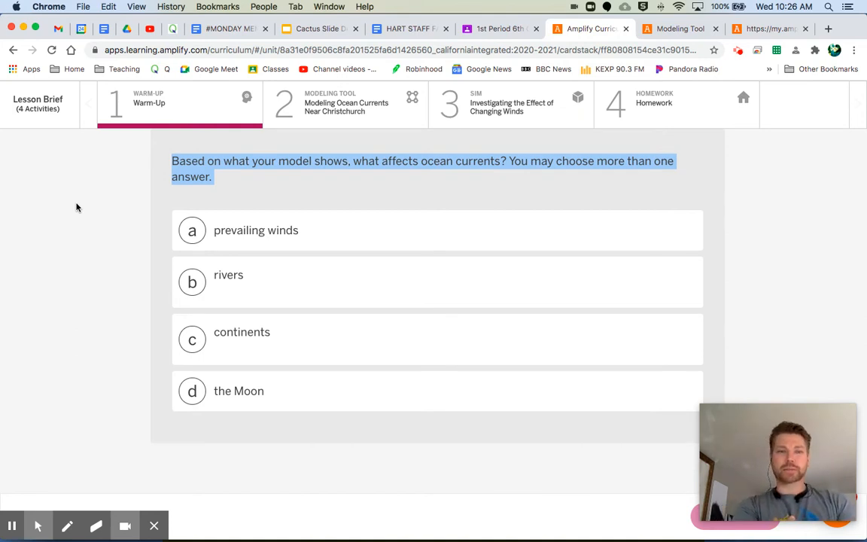
pyautogui.scroll(-3)
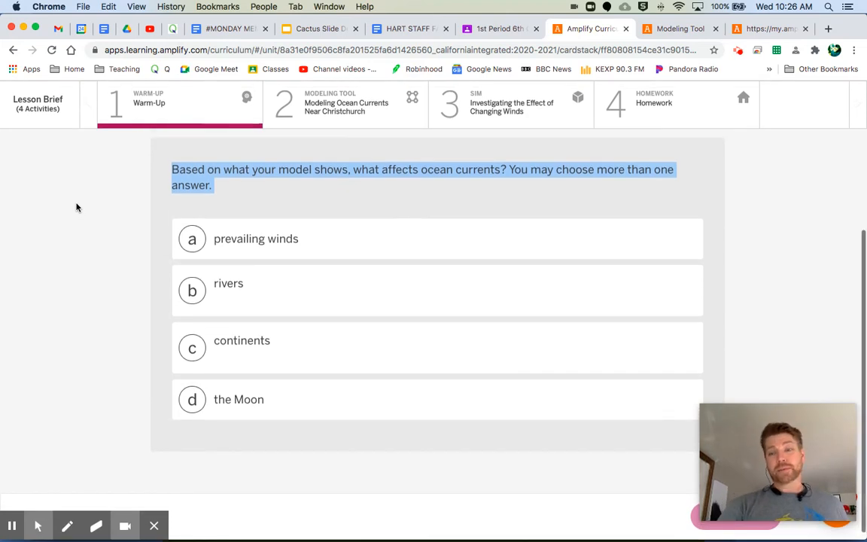
pyautogui.scroll(3)
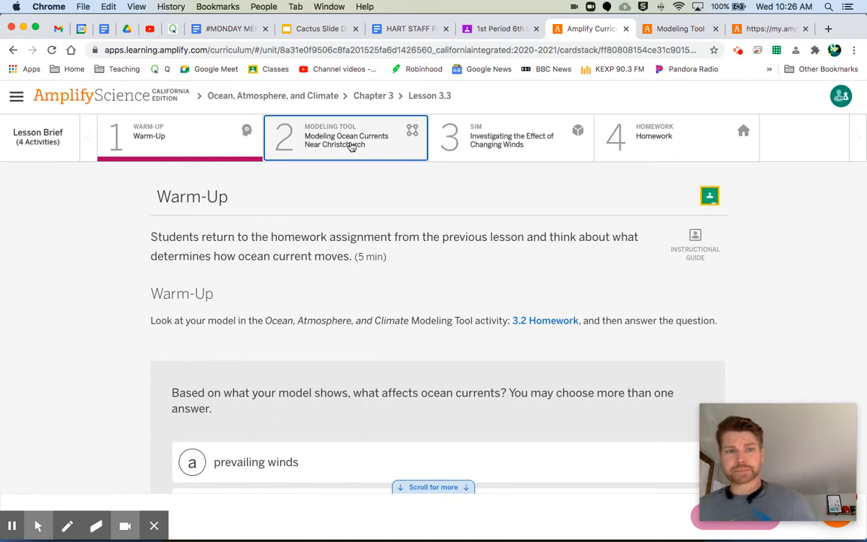
# Open activity 2, Modeling Ocean Currents Near Christchurch, and read its Goal and Do list
pyautogui.click(346, 138)
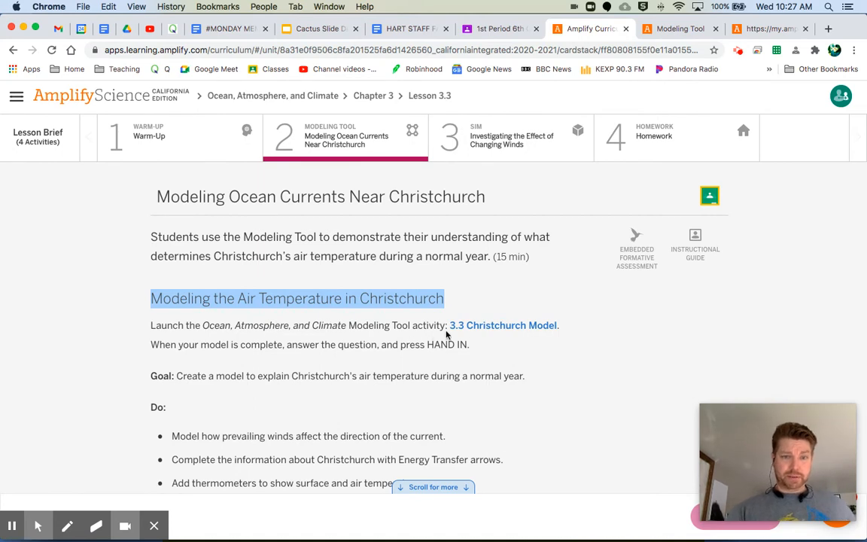
pyautogui.moveTo(248, 357)
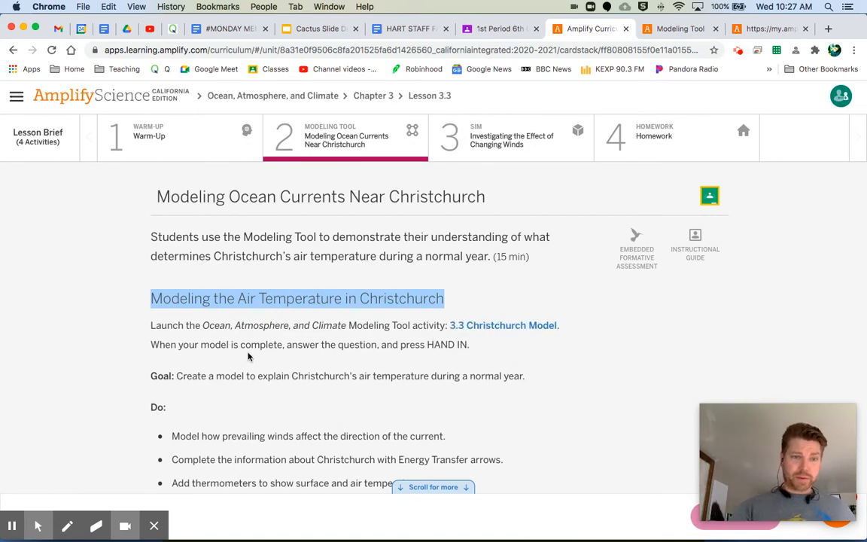
pyautogui.moveTo(441, 360)
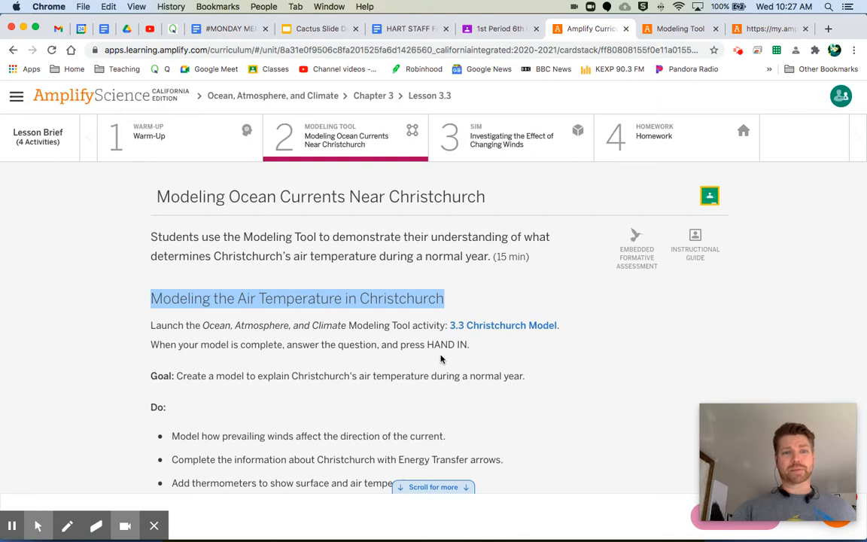
pyautogui.scroll(-3)
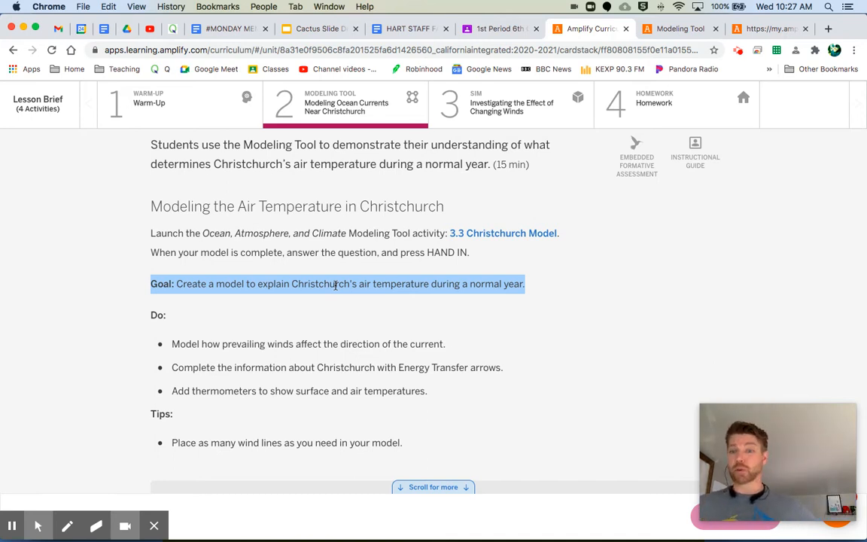
pyautogui.moveTo(487, 243)
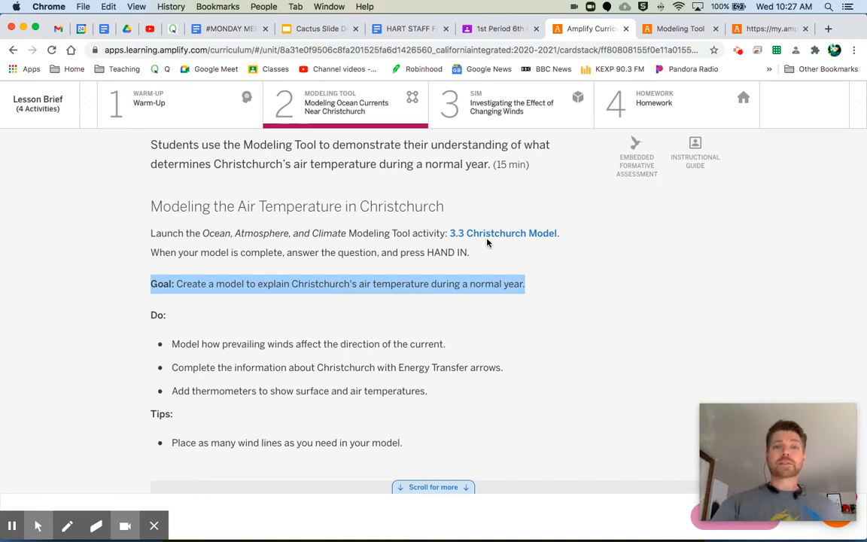
pyautogui.moveTo(680, 28)
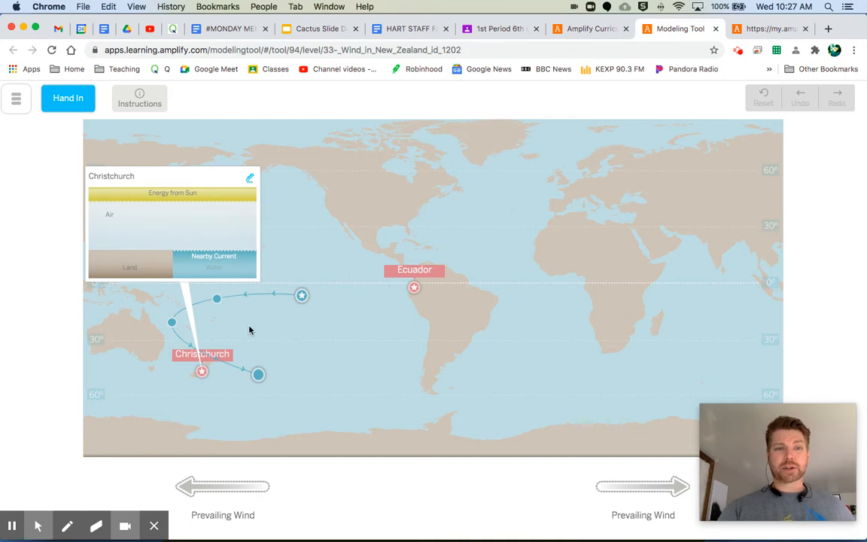
pyautogui.moveTo(279, 308)
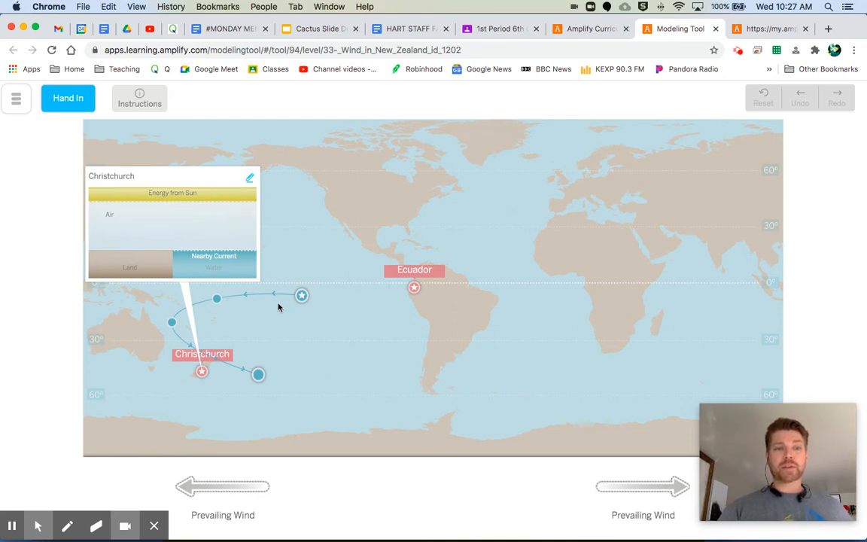
pyautogui.moveTo(365, 333)
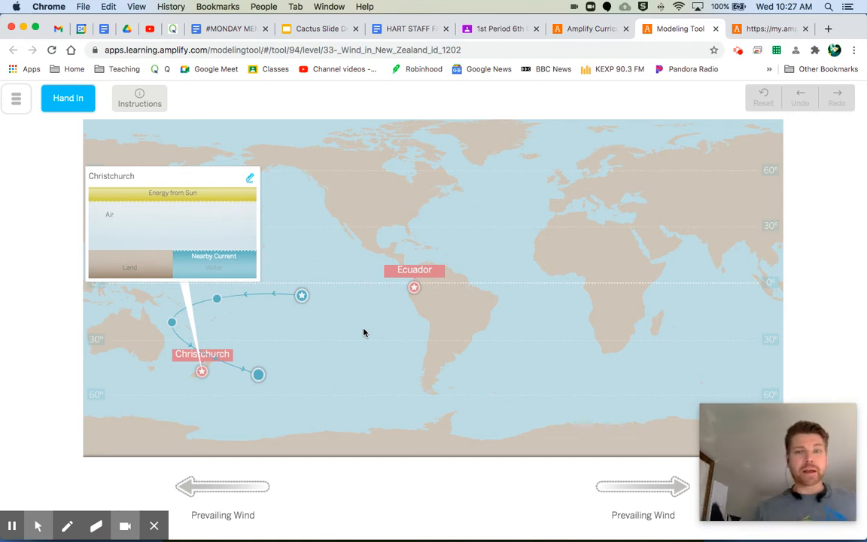
pyautogui.moveTo(684, 485)
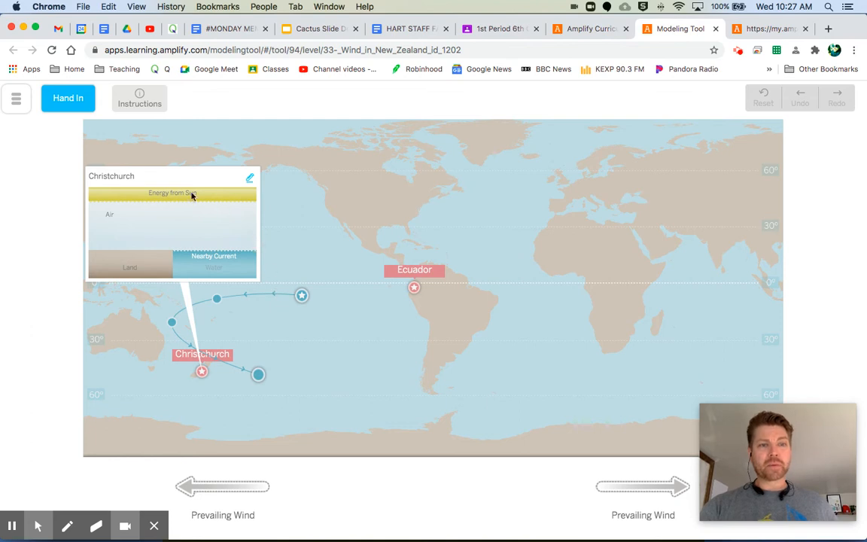
pyautogui.moveTo(159, 204)
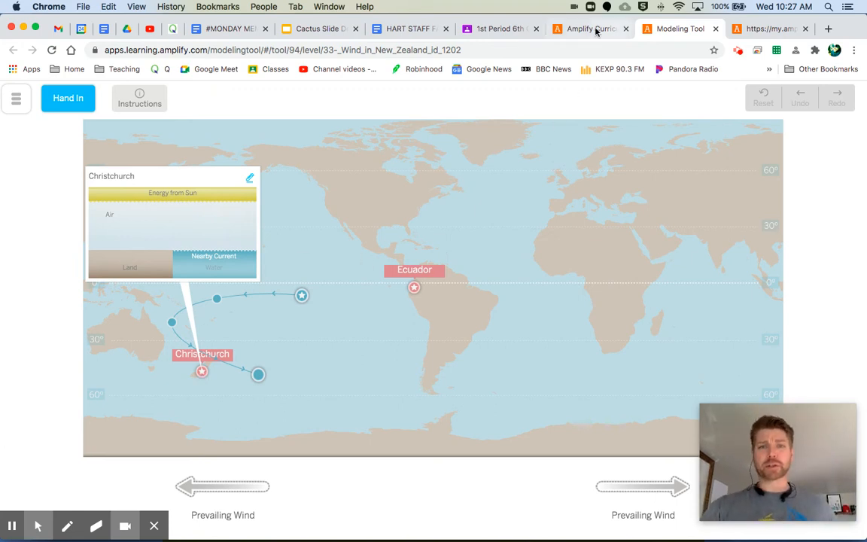
# Check the activity instructions, then return to the 3.3 Christchurch Model world map
pyautogui.click(591, 29)
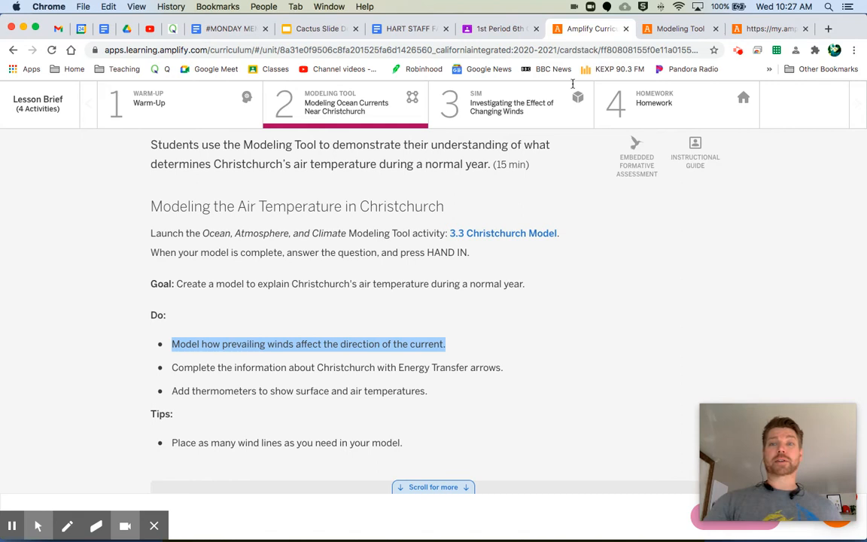
pyautogui.click(503, 232)
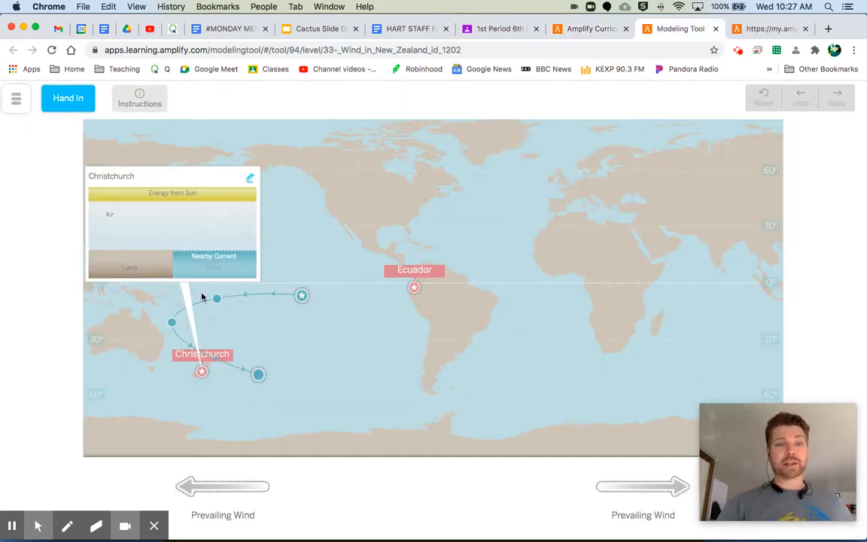
pyautogui.moveTo(232, 489)
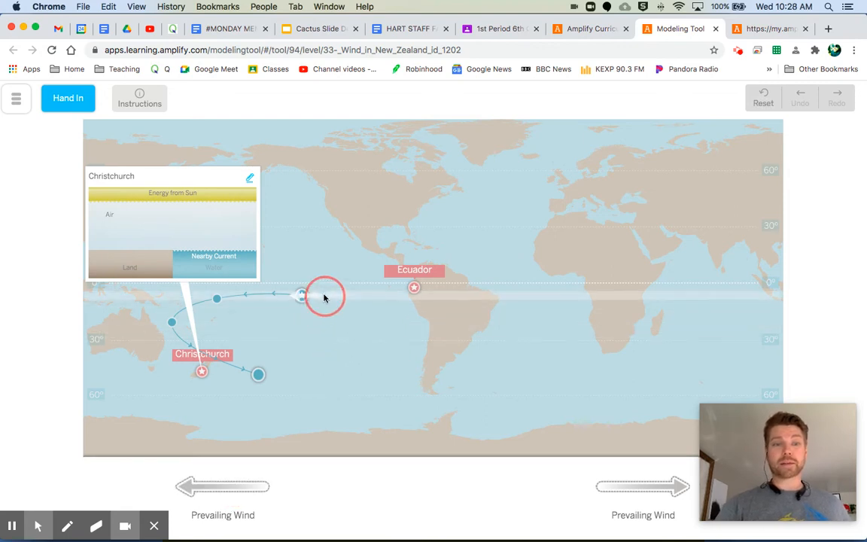
# Add westward wind at the equator and eastward wind across Christchurch, then expand Christchurch's diagram
pyautogui.click(326, 296)
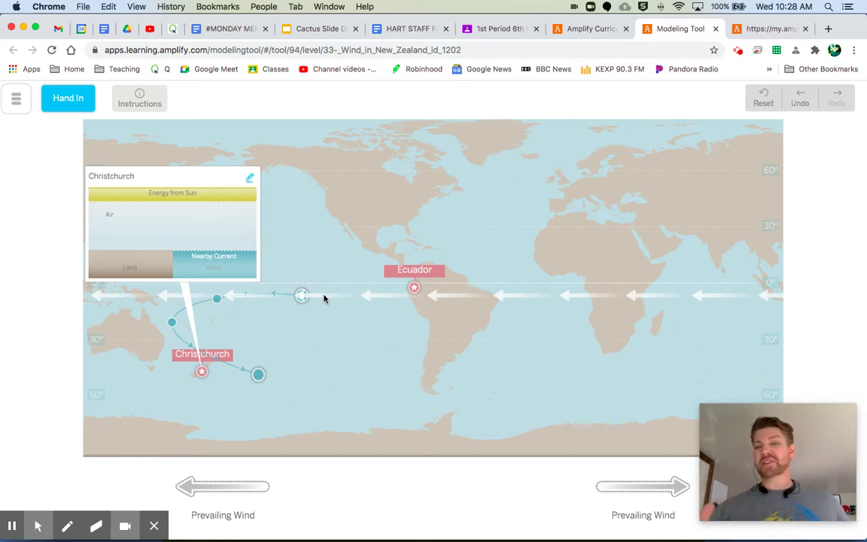
pyautogui.moveTo(402, 285)
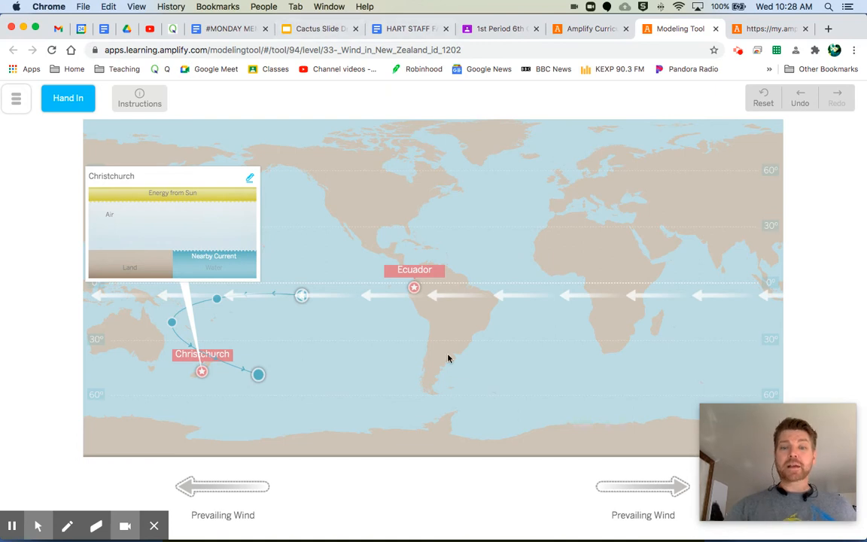
pyautogui.moveTo(655, 486)
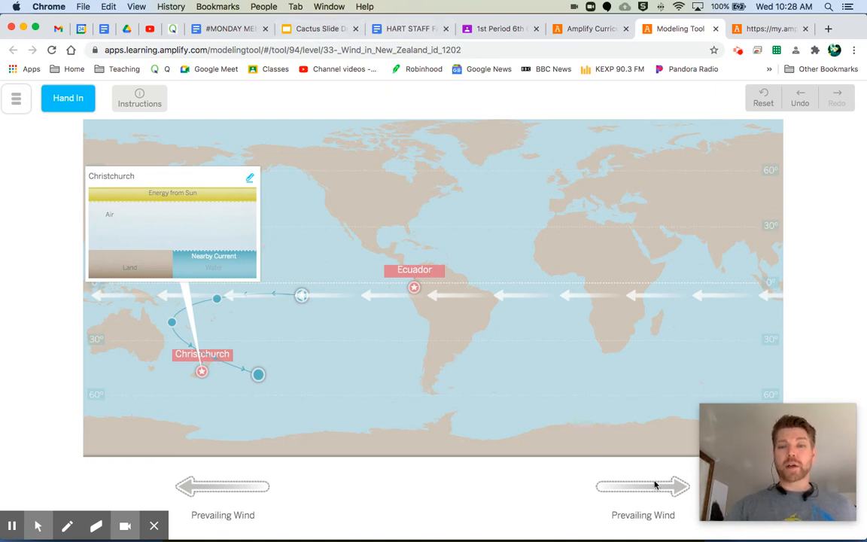
pyautogui.click(613, 399)
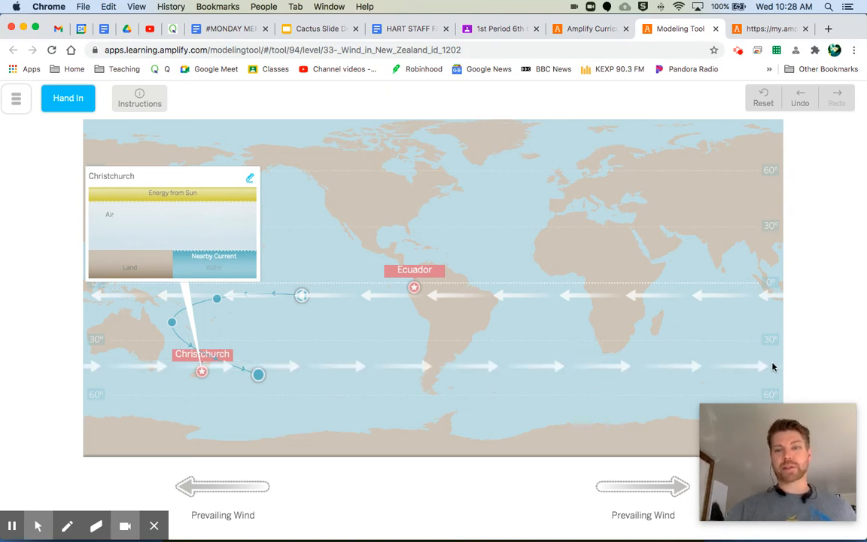
pyautogui.moveTo(581, 130)
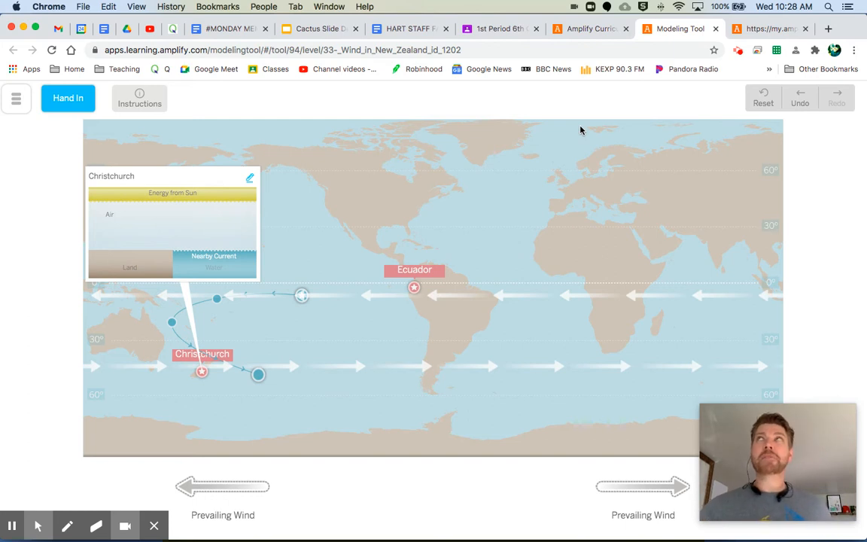
pyautogui.moveTo(406, 26)
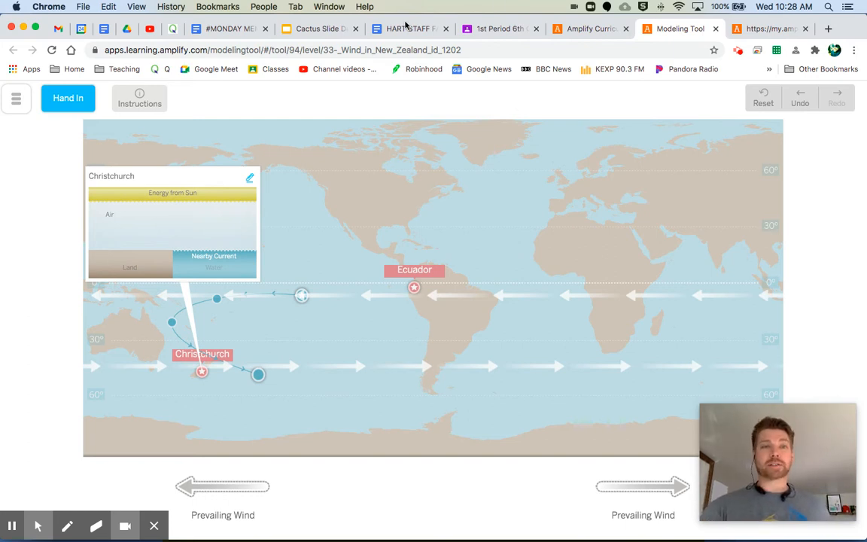
pyautogui.click(586, 28)
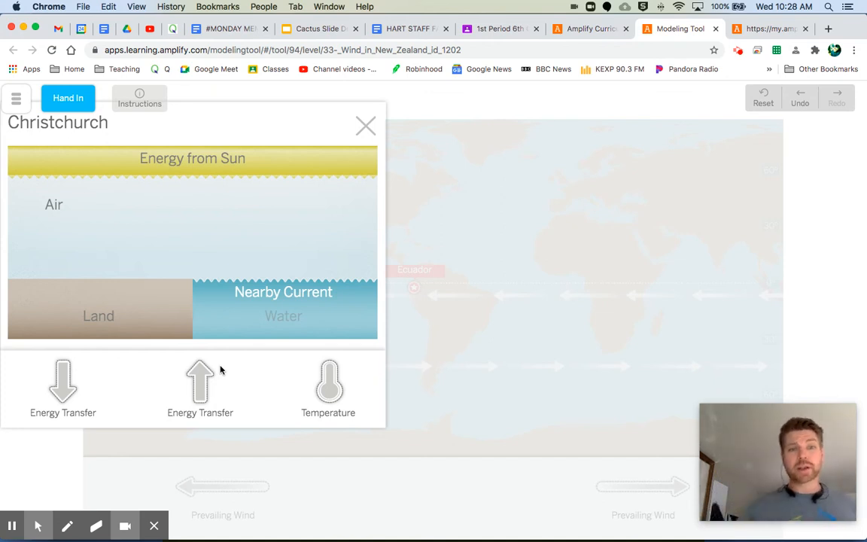
# Close the expanded Christchurch energy diagram to show the map with both wind lines
pyautogui.click(327, 384)
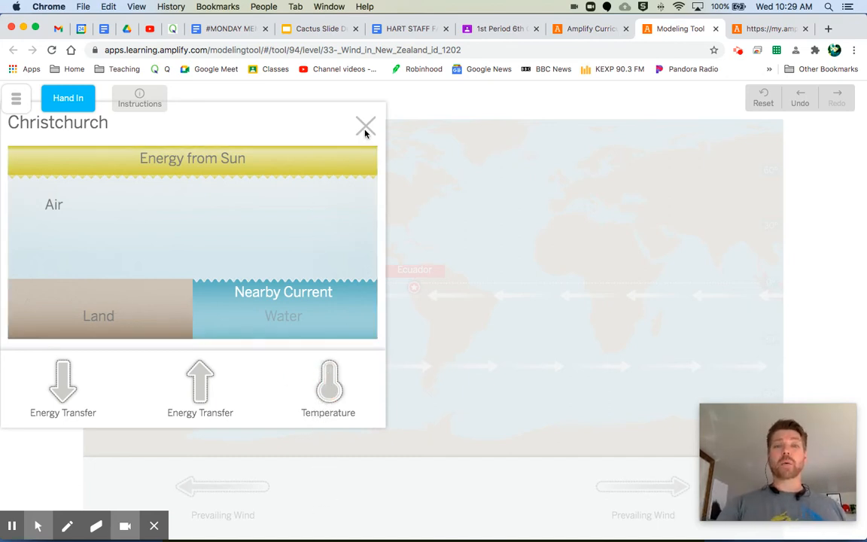
pyautogui.click(365, 126)
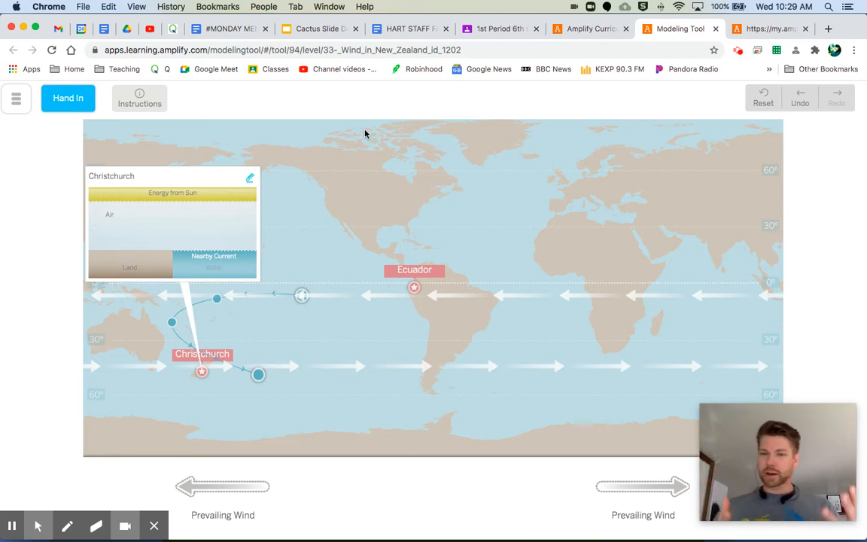
pyautogui.moveTo(579, 91)
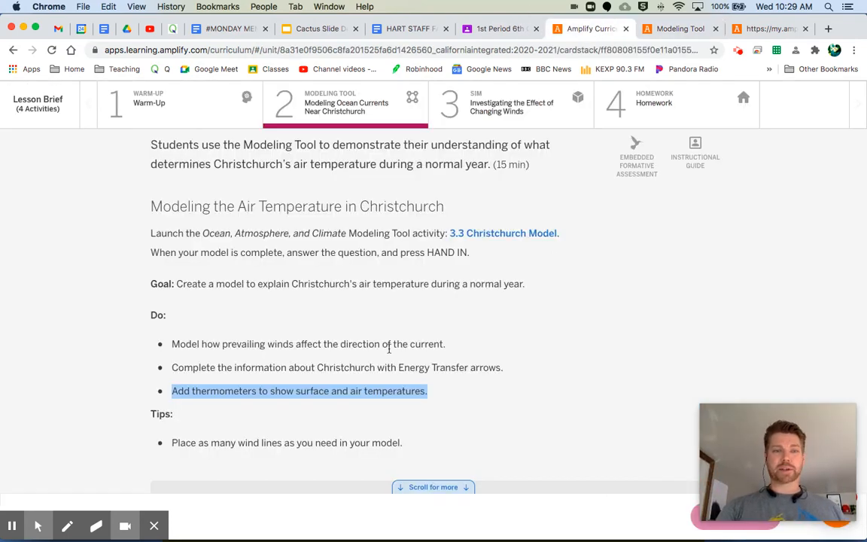
# Review the remaining modeling tasks, tip and written question, then return to the model map
pyautogui.scroll(-3)
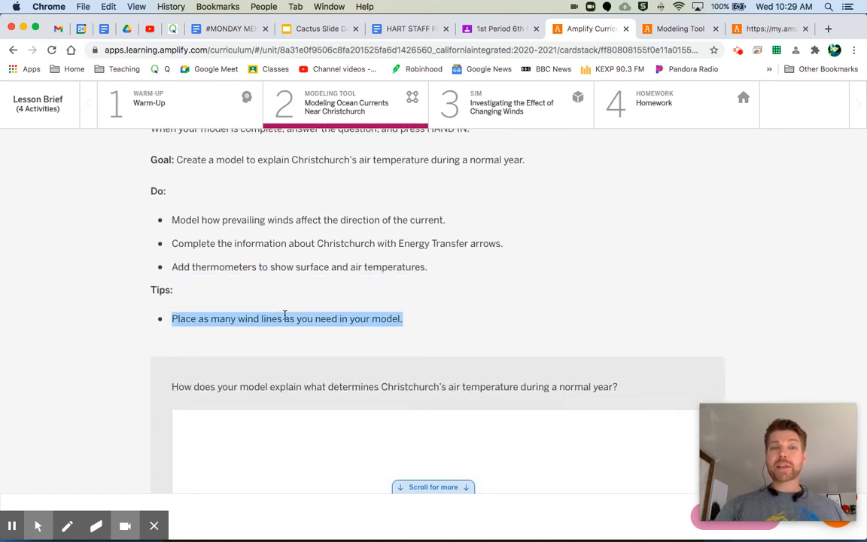
pyautogui.moveTo(482, 321)
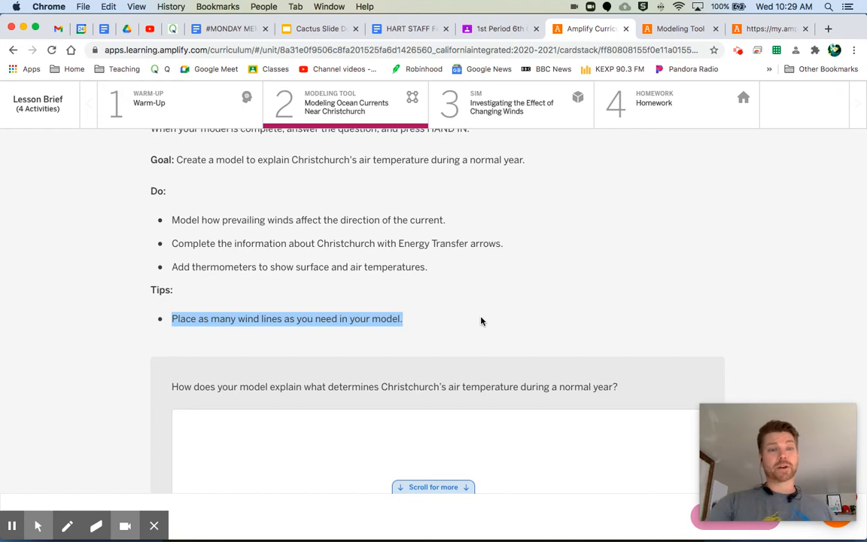
pyautogui.scroll(-3)
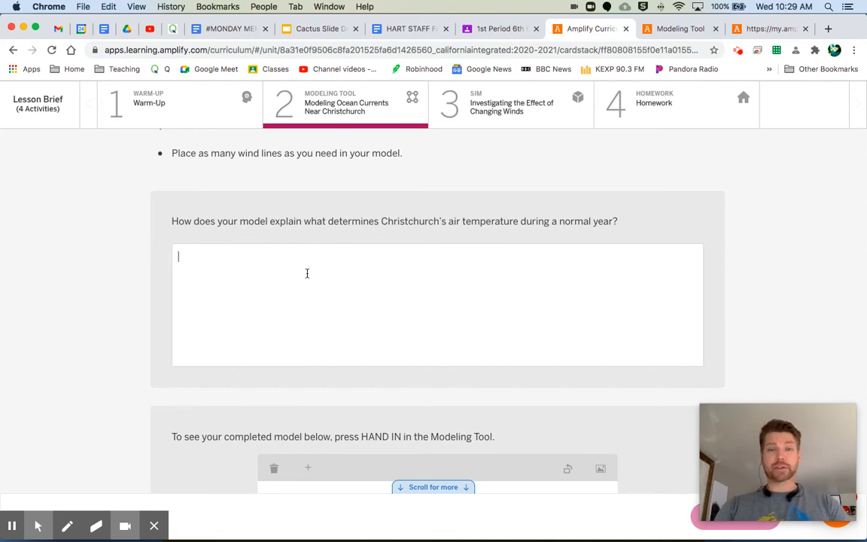
pyautogui.scroll(-3)
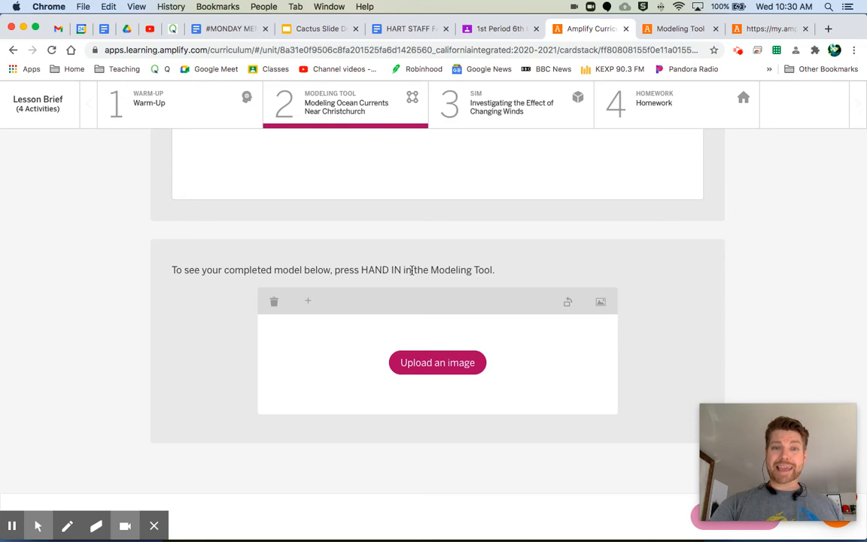
pyautogui.click(679, 29)
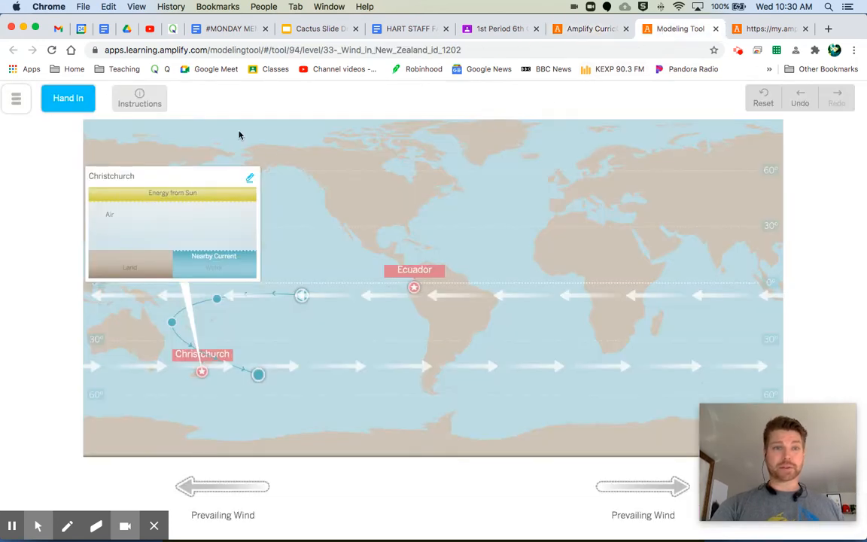
pyautogui.moveTo(439, 154)
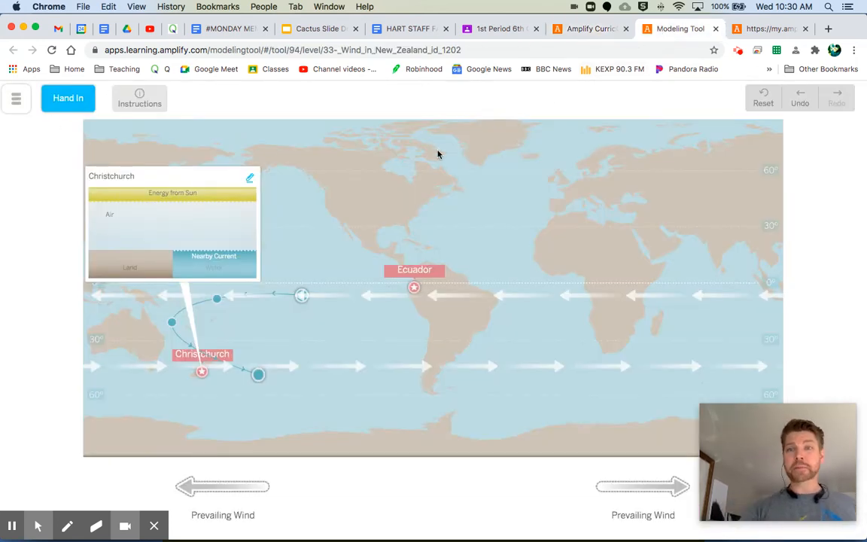
pyautogui.moveTo(152, 351)
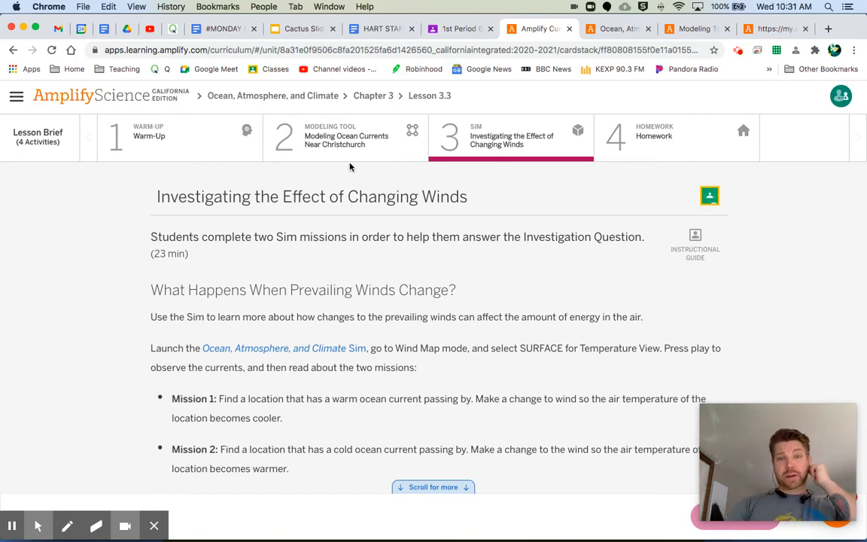
pyautogui.moveTo(540, 215)
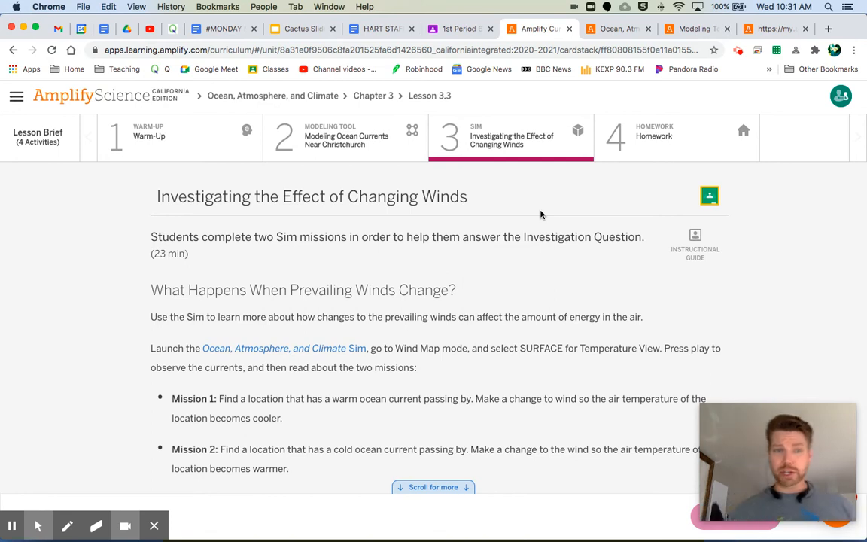
pyautogui.moveTo(364, 296)
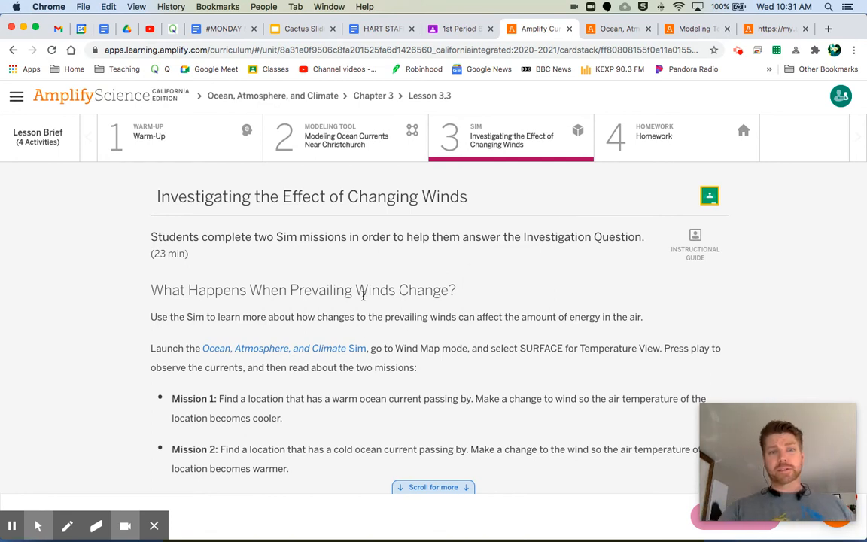
# Highlight the prevailing-winds heading and Sim launch paragraph, then switch to the Ocean, Atmosphere, and Climate Sim
pyautogui.tripleClick(302, 290)
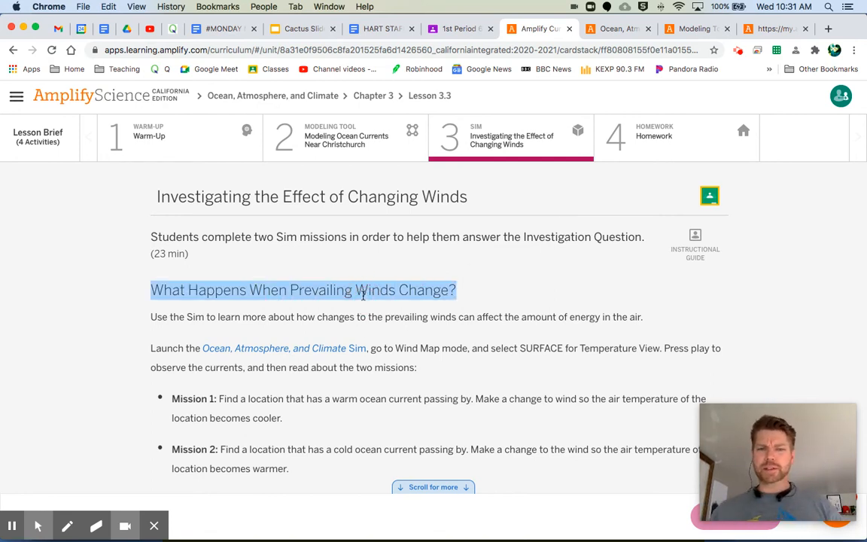
pyautogui.moveTo(123, 327)
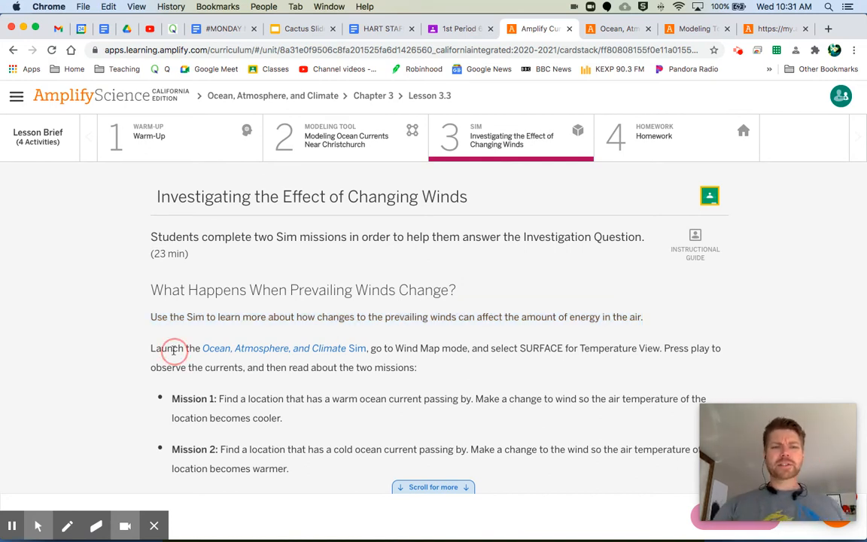
pyautogui.moveTo(150, 348); pyautogui.dragTo(417, 367)
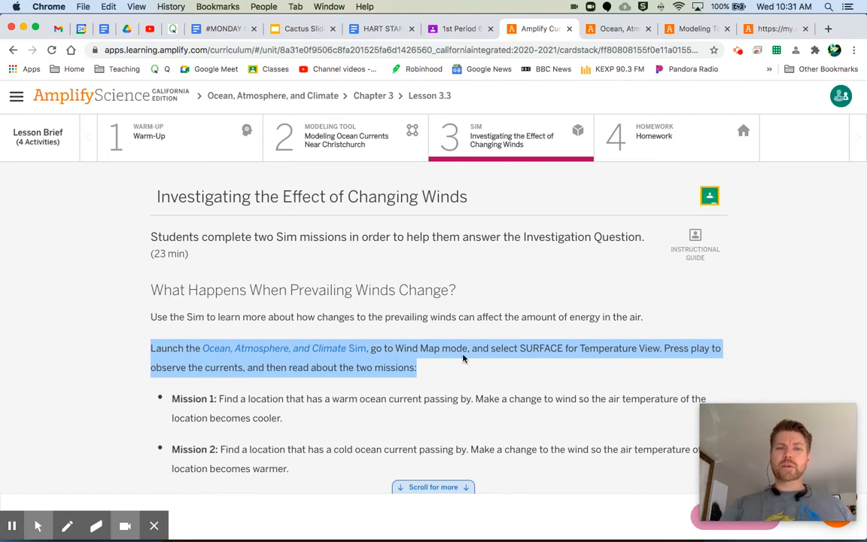
pyautogui.moveTo(661, 364)
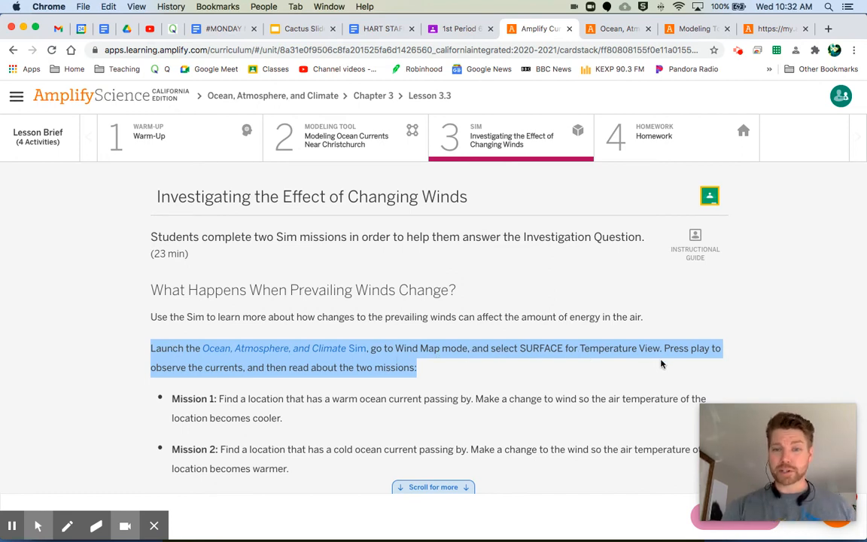
pyautogui.moveTo(313, 338)
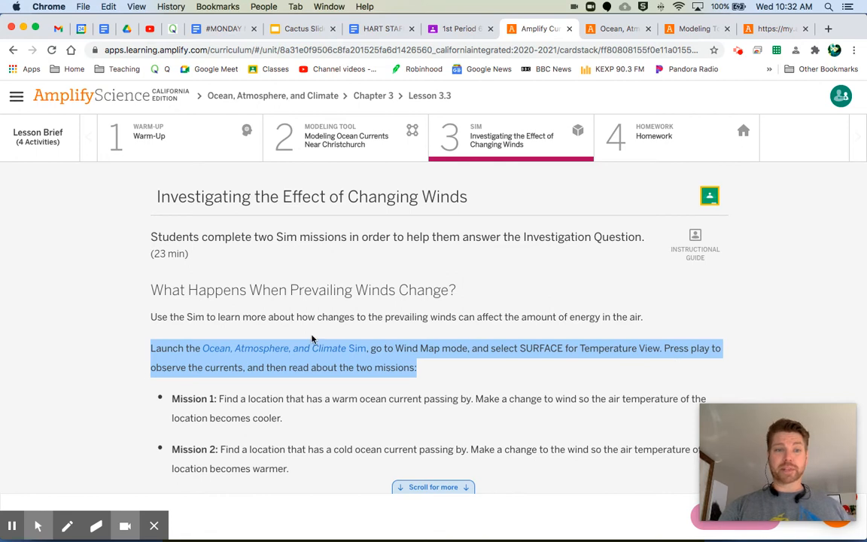
pyautogui.moveTo(439, 377)
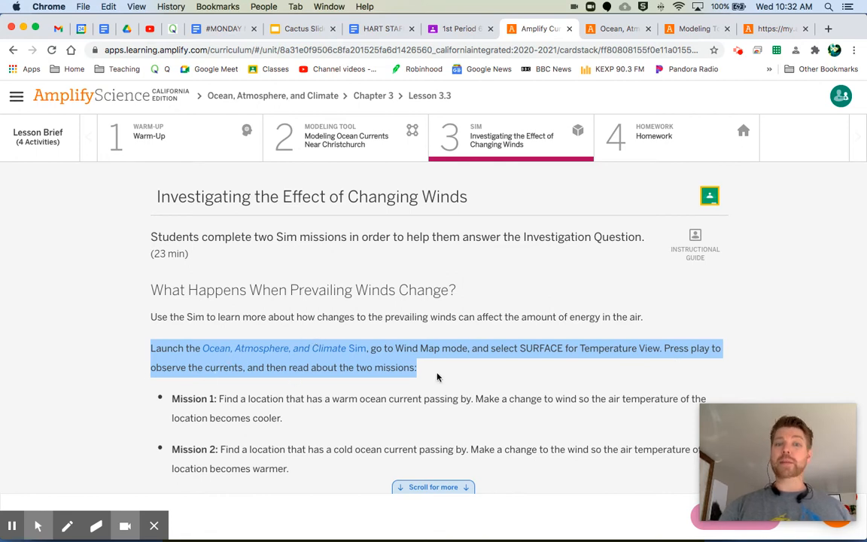
pyautogui.click(617, 29)
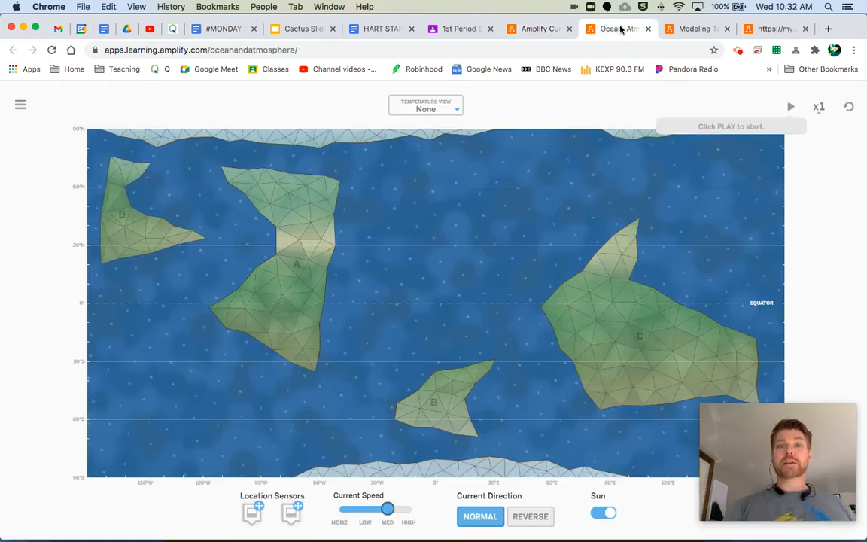
# Load Wind Map mode, set Temperature View to Surface, and start the simulation
pyautogui.click(20, 105)
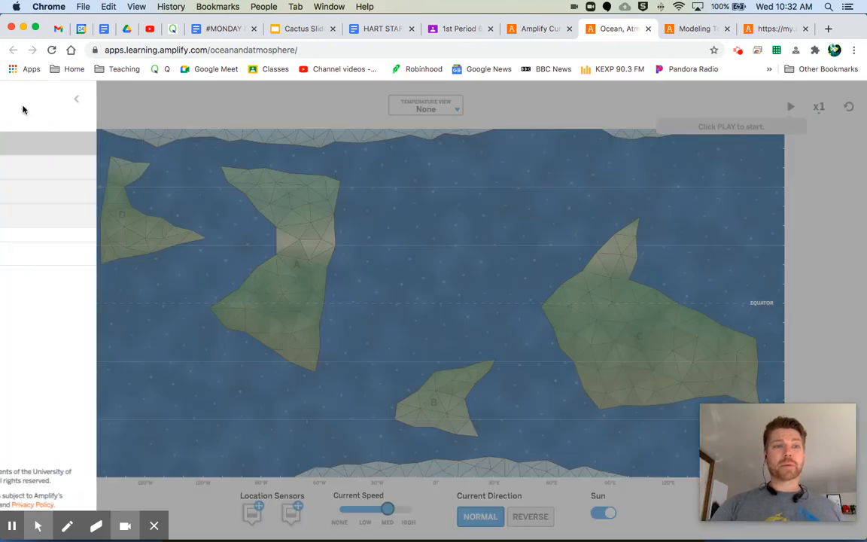
pyautogui.click(76, 98)
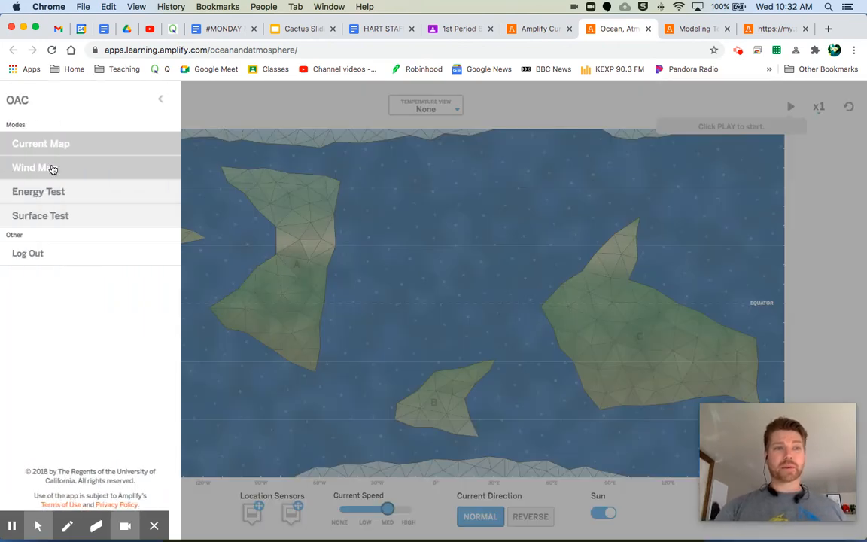
pyautogui.click(34, 167)
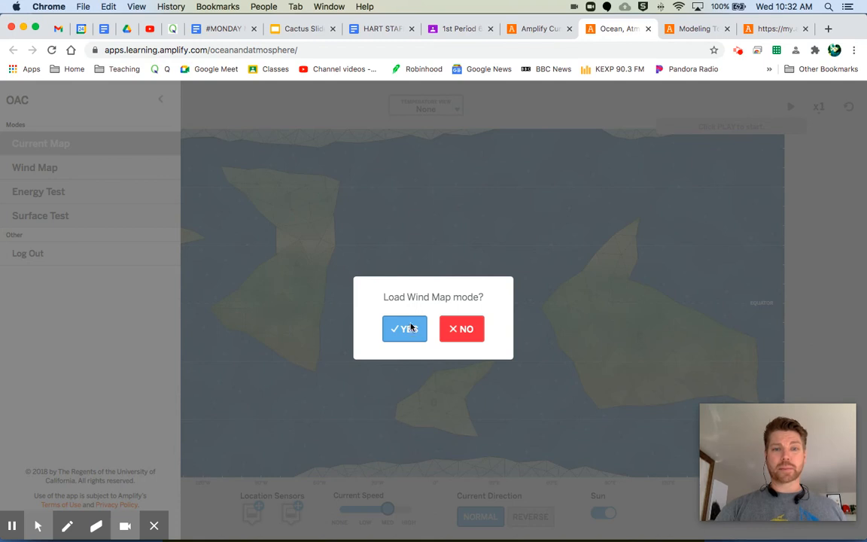
pyautogui.click(405, 329)
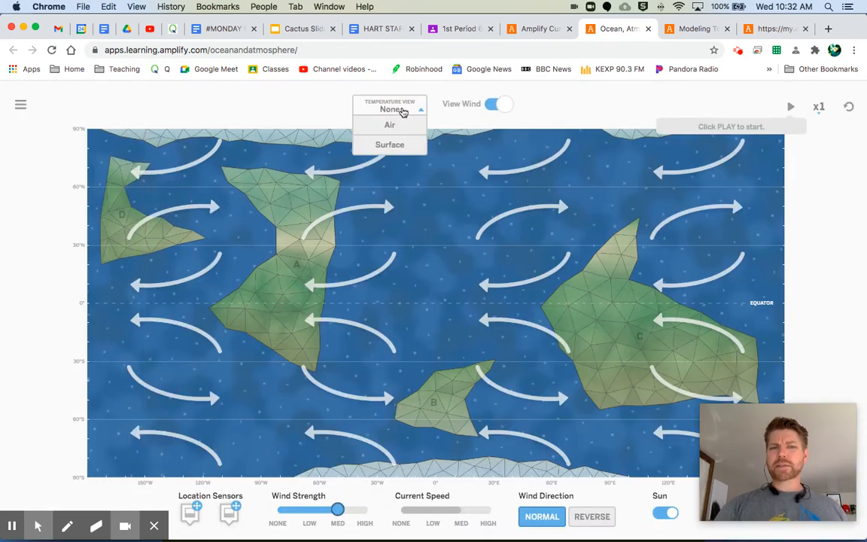
pyautogui.click(390, 144)
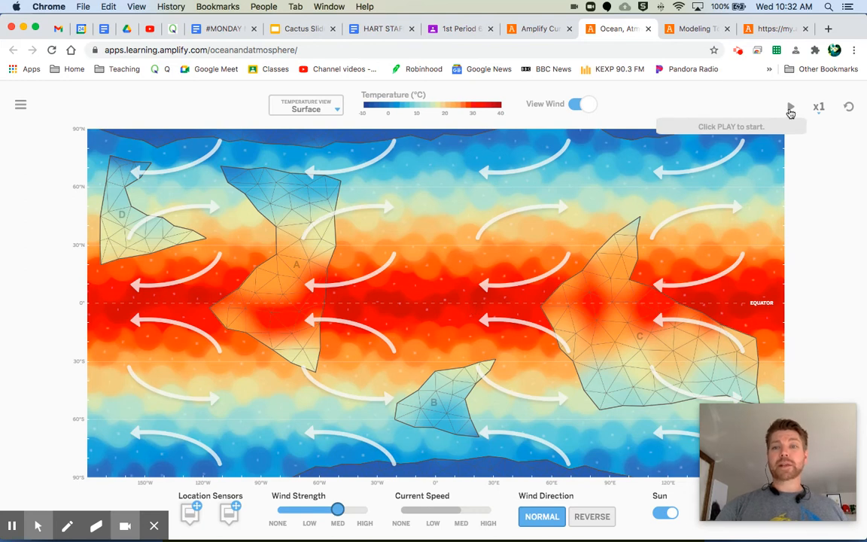
pyautogui.click(790, 106)
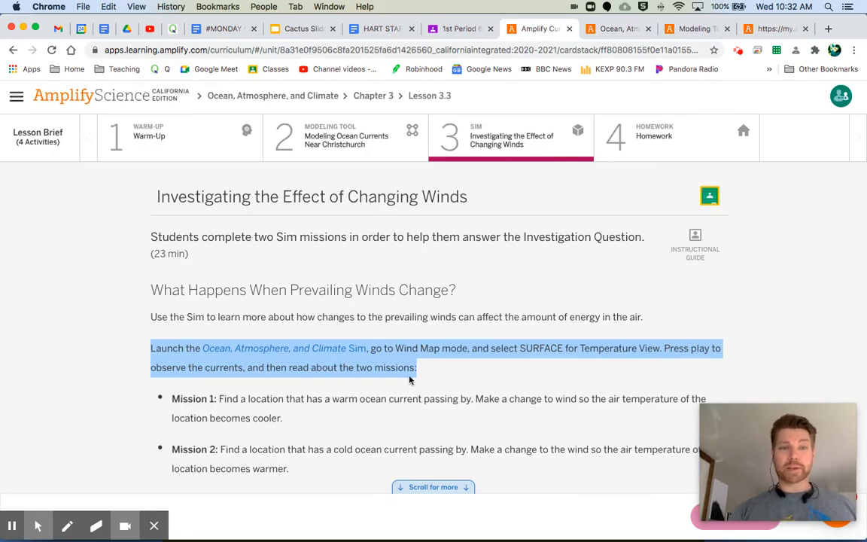
# Highlight the Mission Planning paragraph telling each partner to plan one mission
pyautogui.scroll(-3)
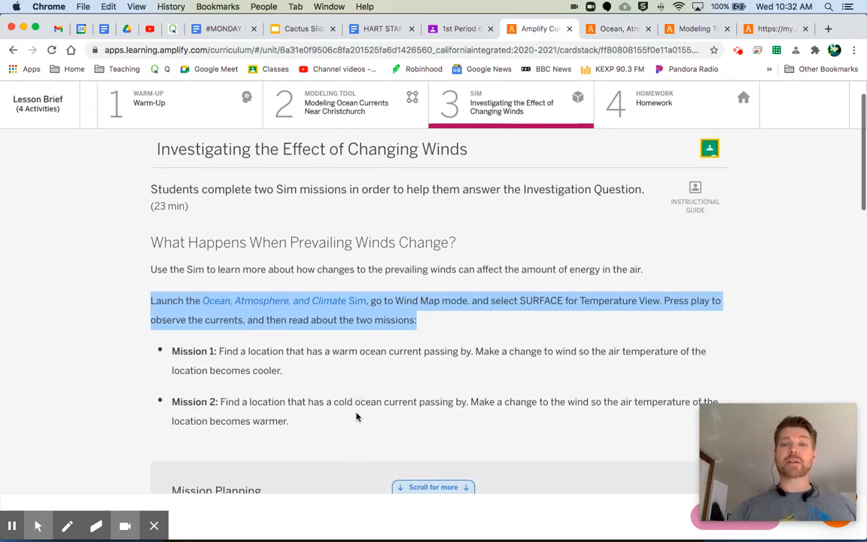
pyautogui.scroll(-3)
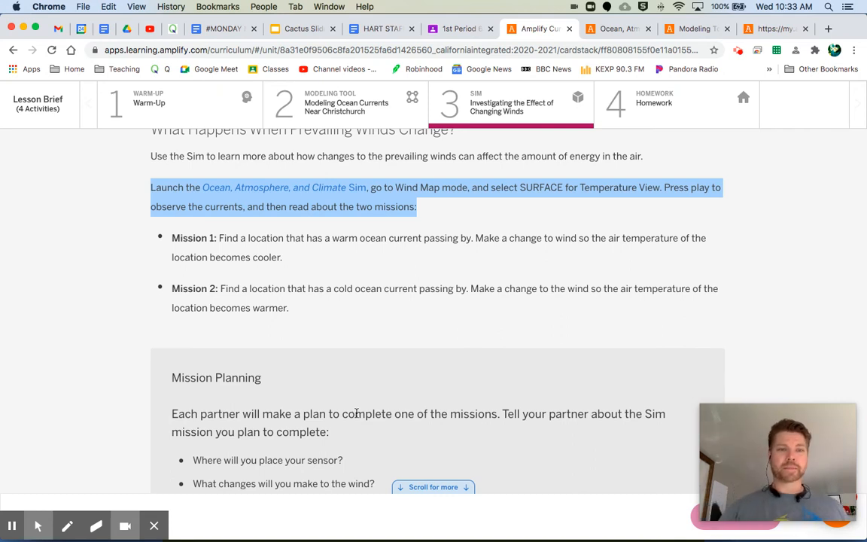
pyautogui.scroll(-3)
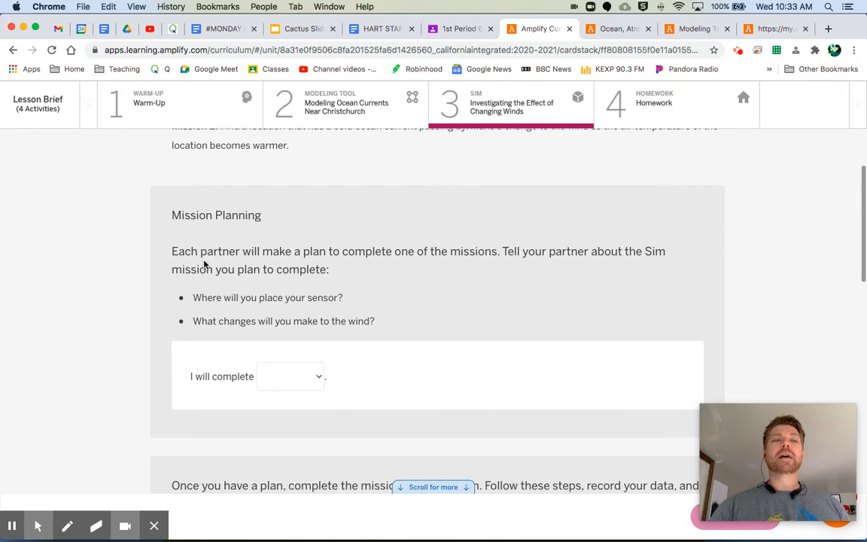
pyautogui.moveTo(172, 251); pyautogui.dragTo(329, 269)
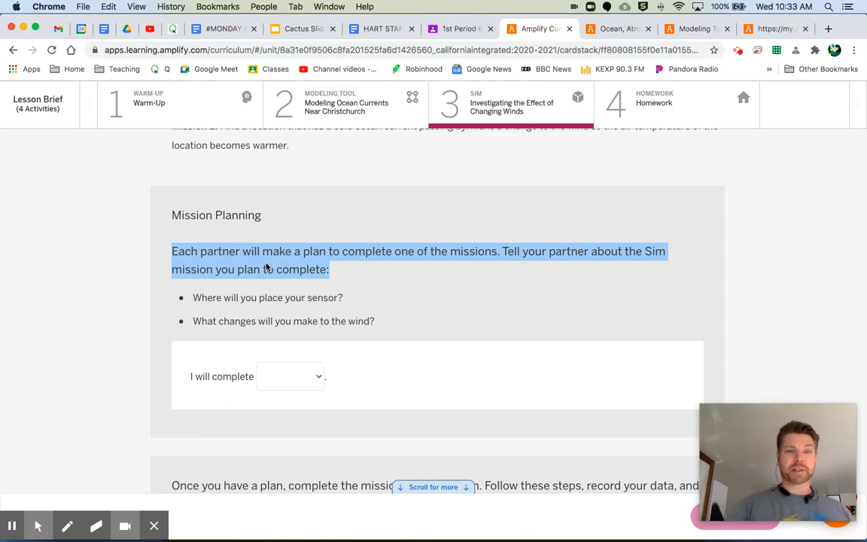
pyautogui.moveTo(320, 344)
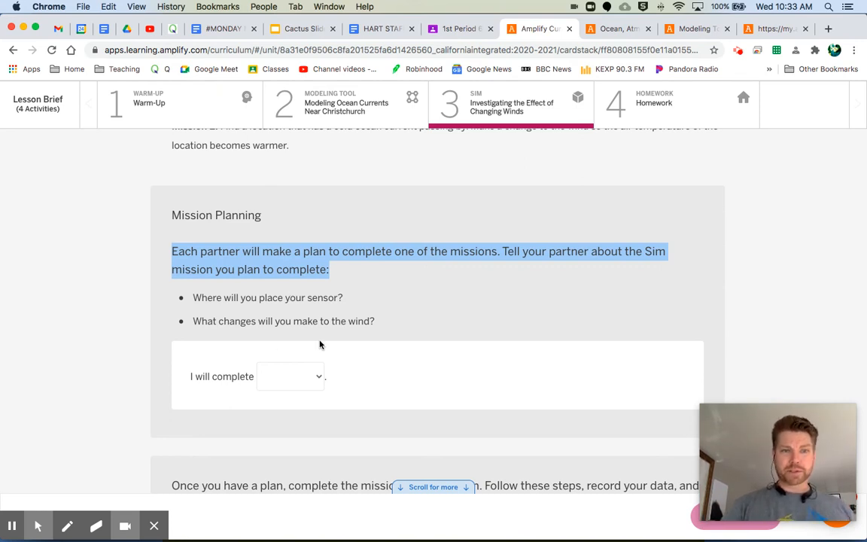
pyautogui.scroll(3)
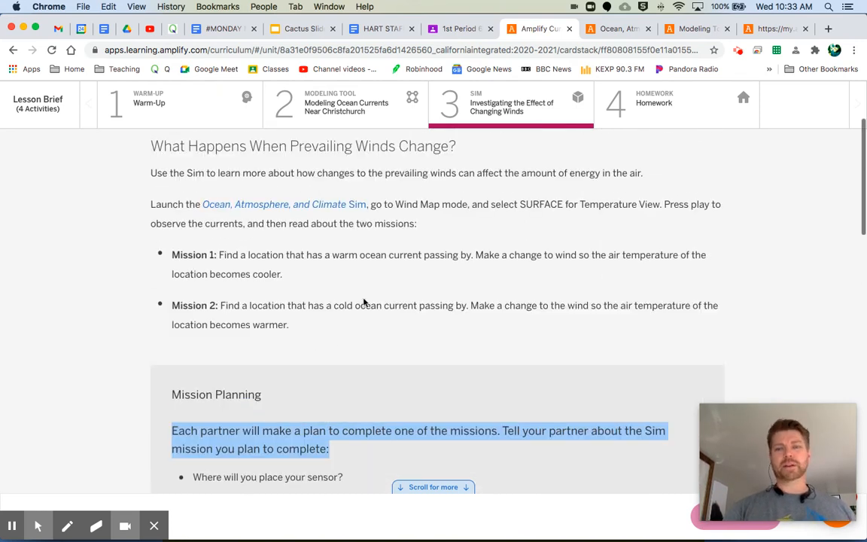
# Clear the highlight from the mission planning instructions
pyautogui.click(247, 264)
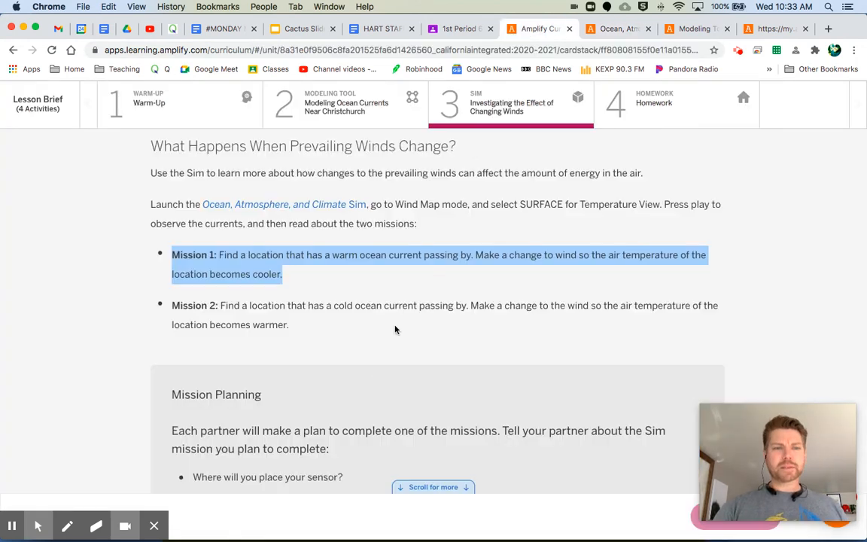
pyautogui.moveTo(365, 398)
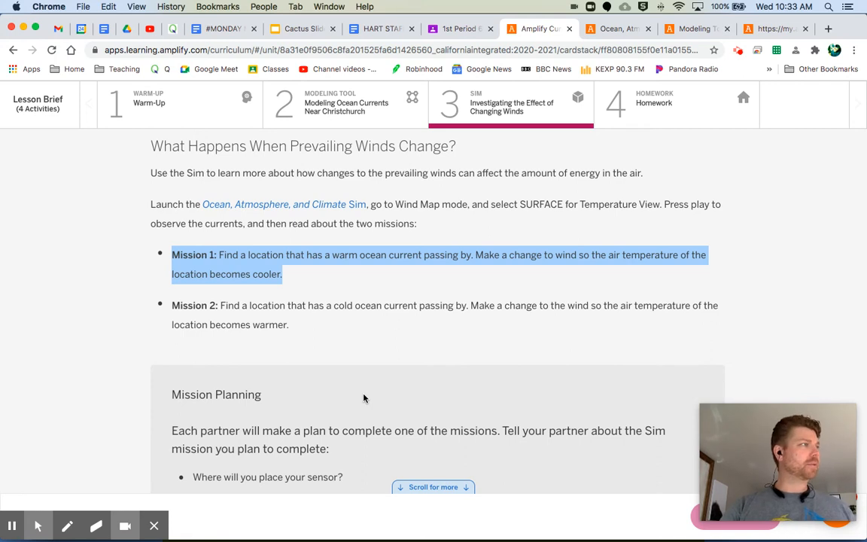
pyautogui.moveTo(359, 359)
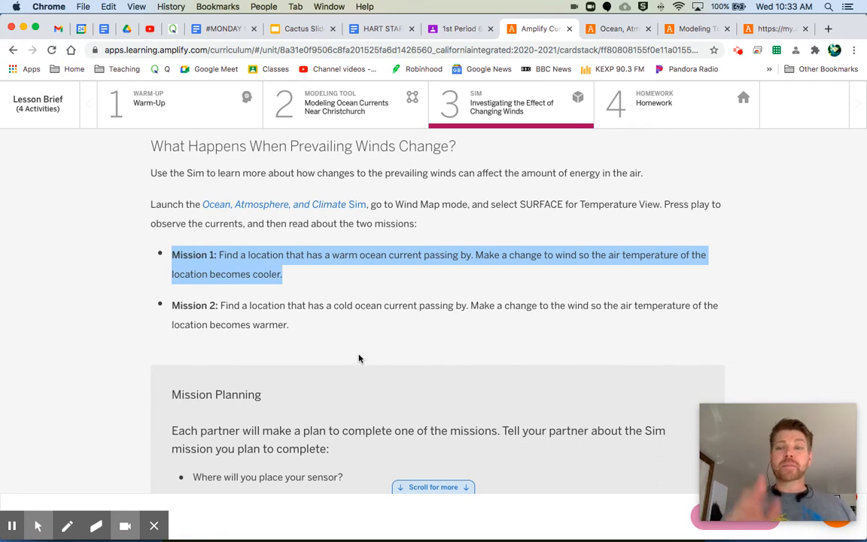
pyautogui.moveTo(336, 344)
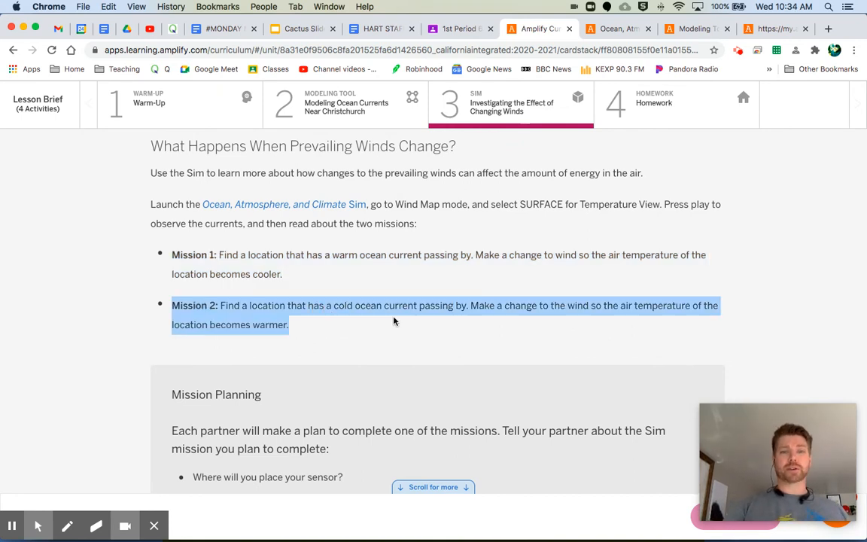
pyautogui.moveTo(495, 342)
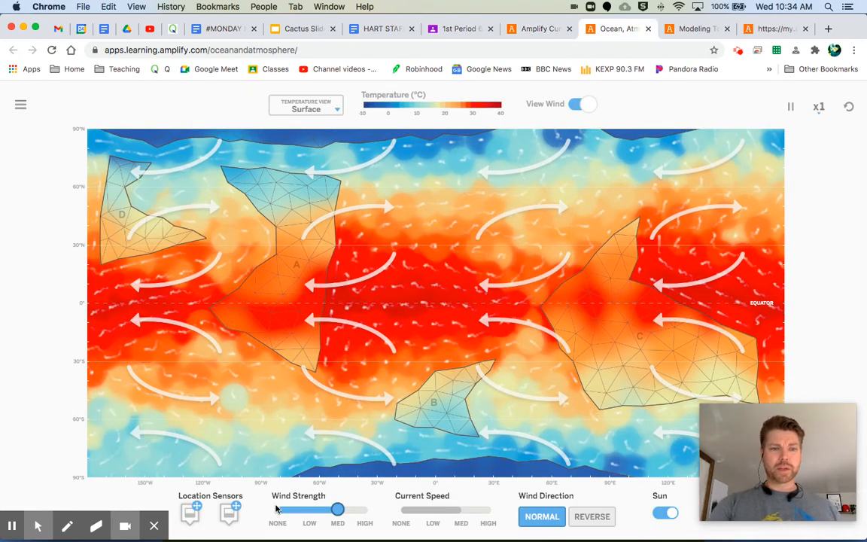
# Point out the Sim's wind direction options, then return to the Amplify lesson tab
pyautogui.click(593, 516)
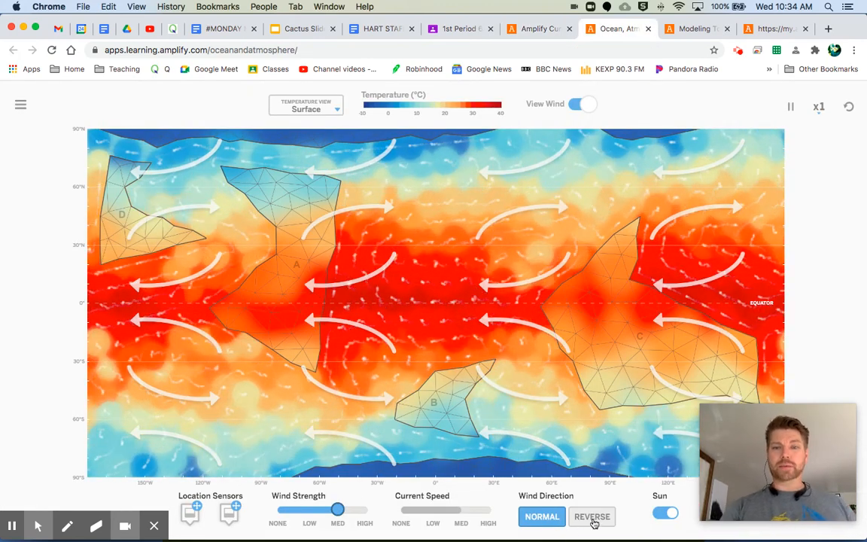
pyautogui.click(542, 517)
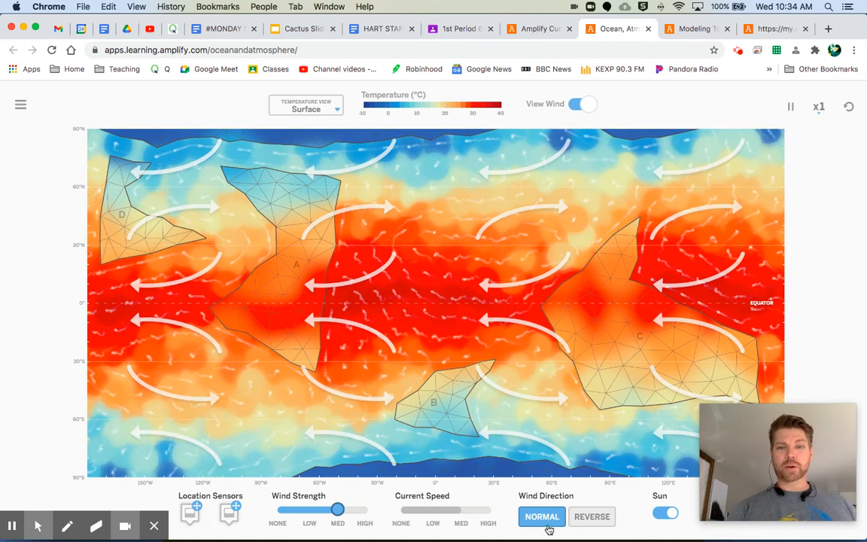
pyautogui.click(592, 517)
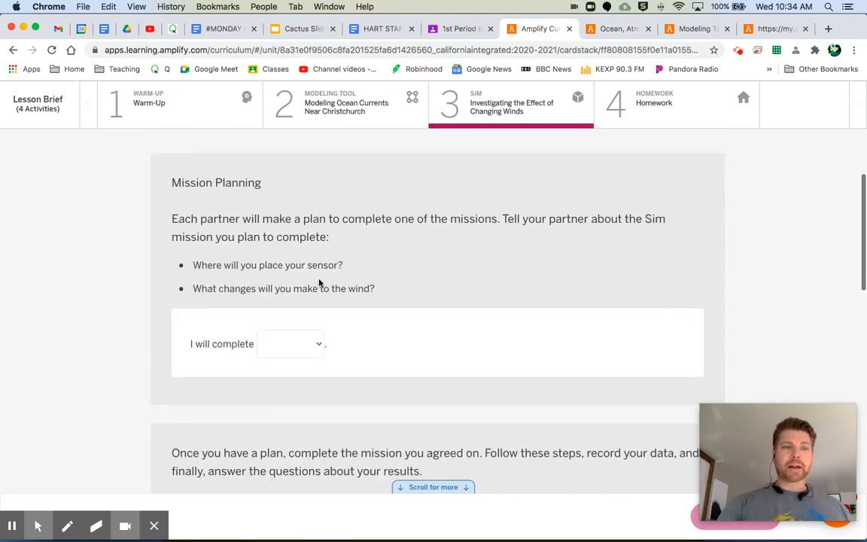
pyautogui.scroll(-3)
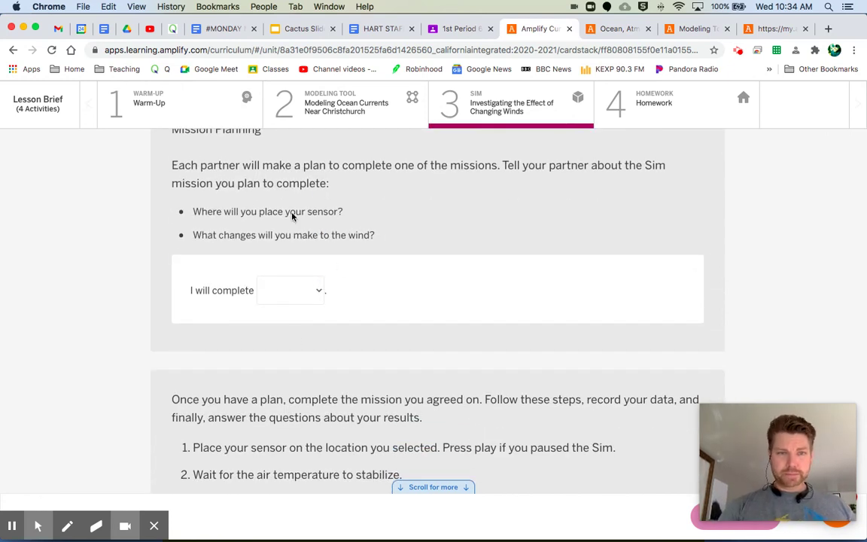
pyautogui.click(290, 289)
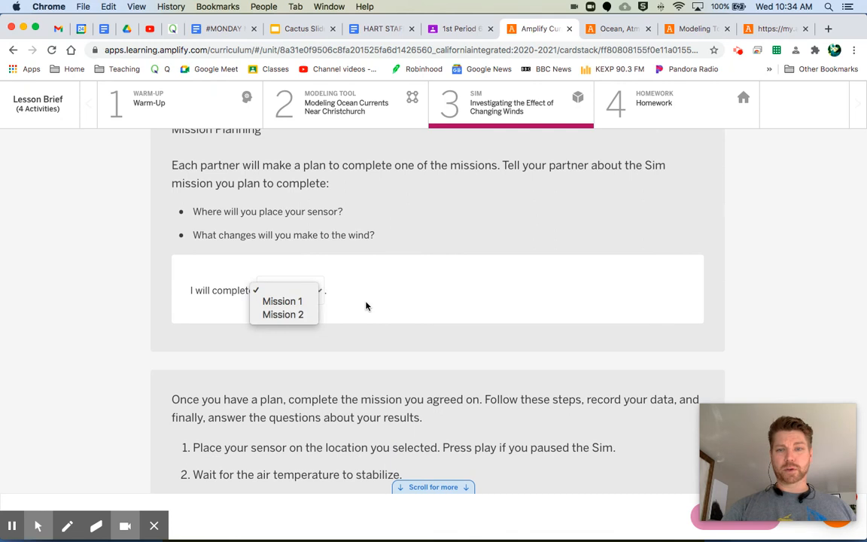
pyautogui.scroll(-3)
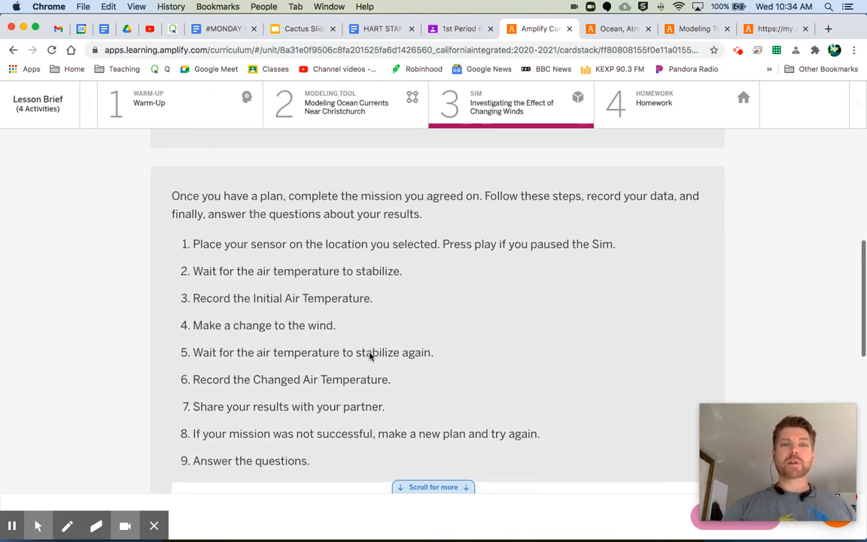
pyautogui.scroll(-3)
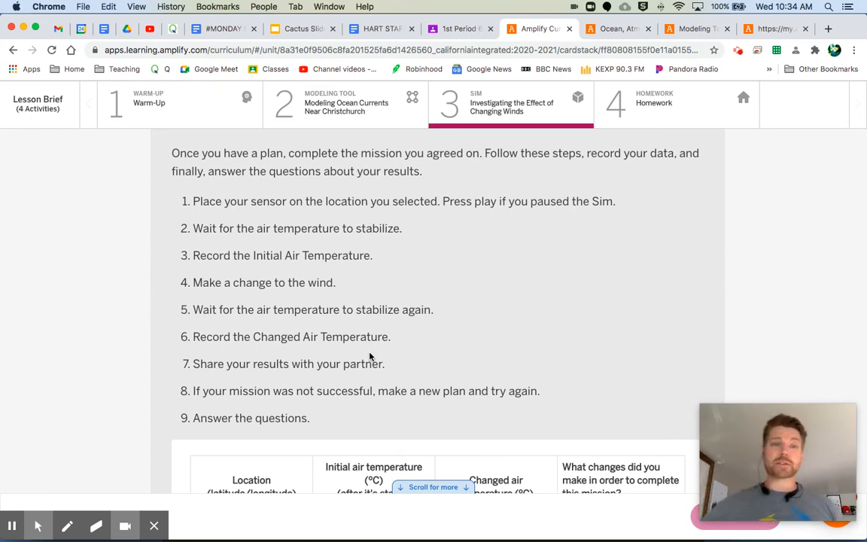
pyautogui.moveTo(356, 212)
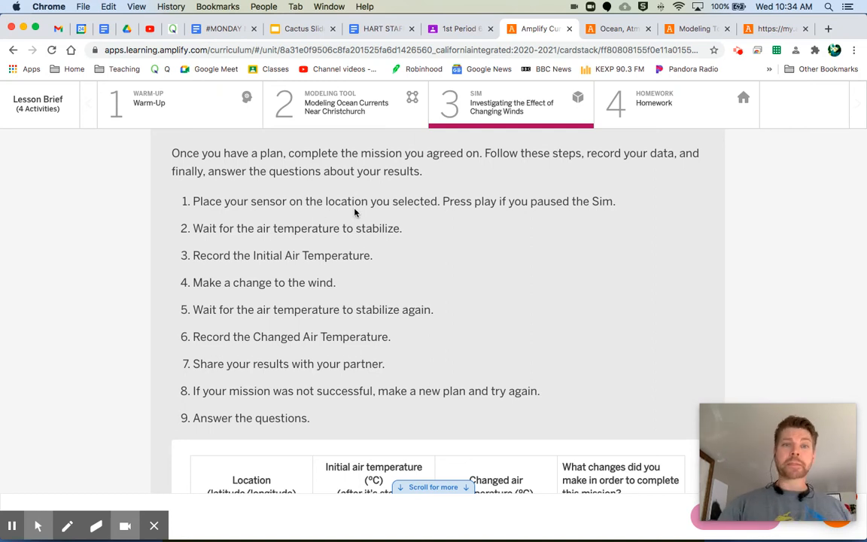
pyautogui.moveTo(444, 215)
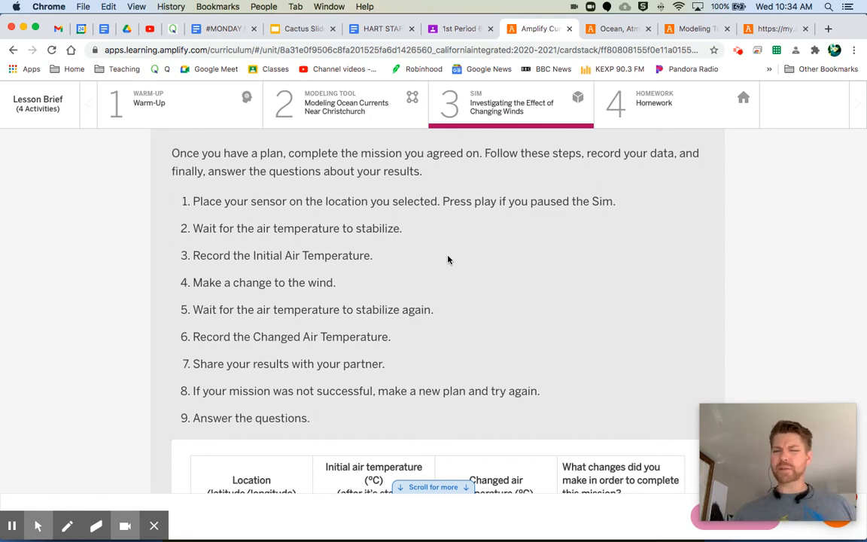
pyautogui.scroll(-3)
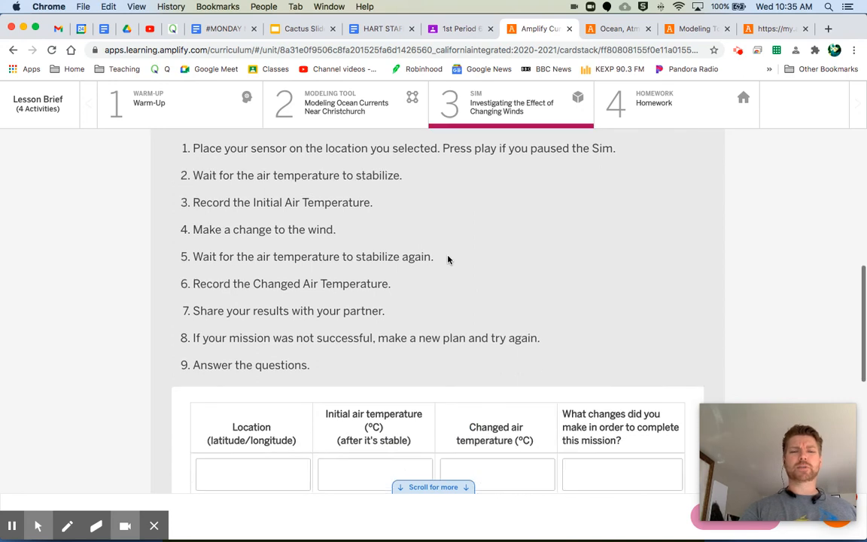
pyautogui.scroll(-3)
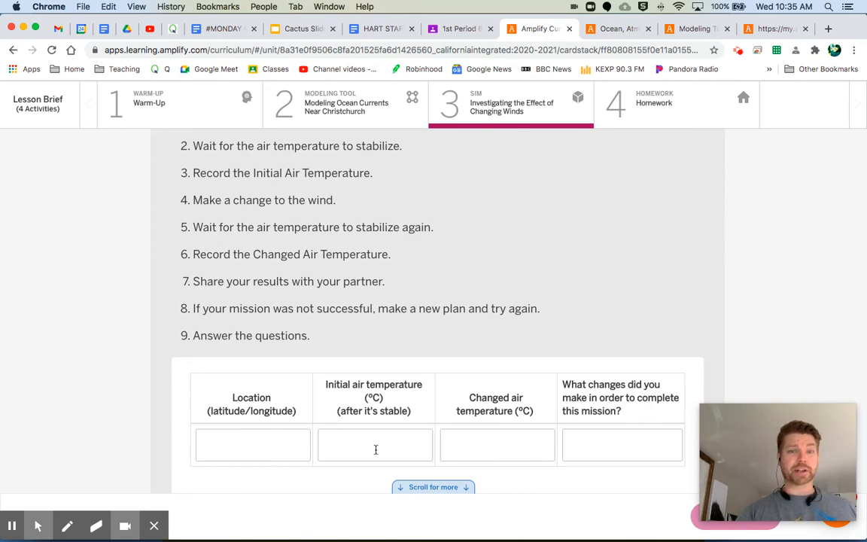
pyautogui.scroll(3)
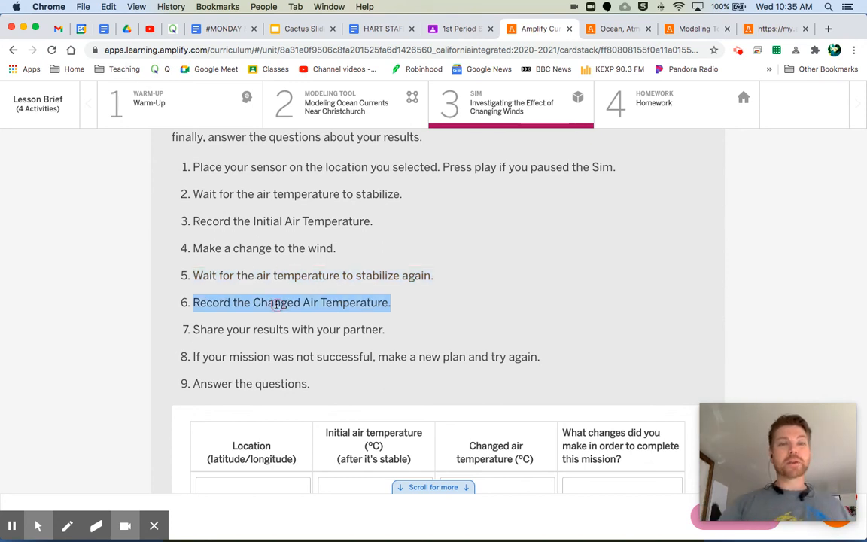
pyautogui.scroll(-3)
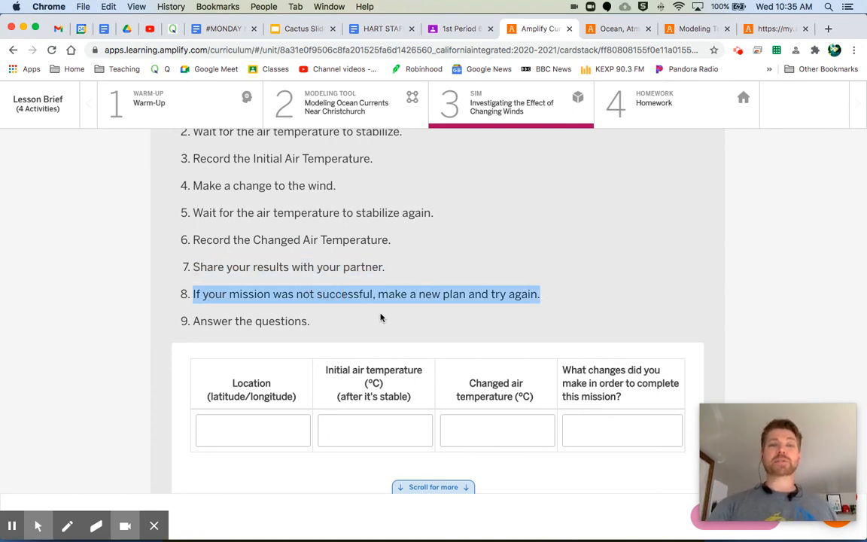
pyautogui.moveTo(432, 307)
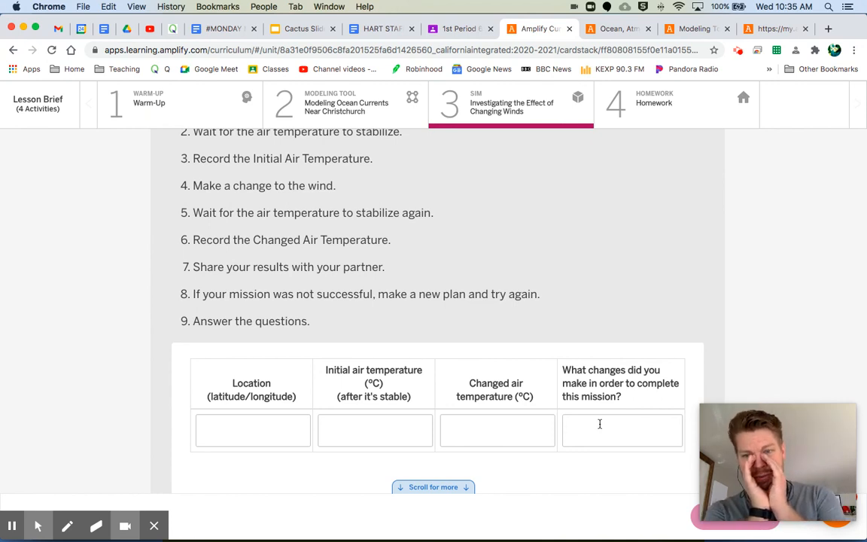
pyautogui.scroll(-3)
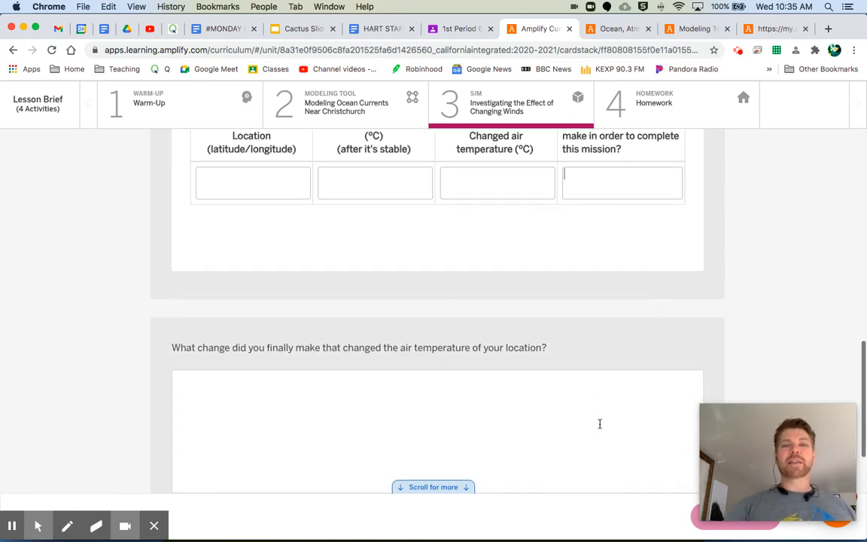
pyautogui.scroll(-3)
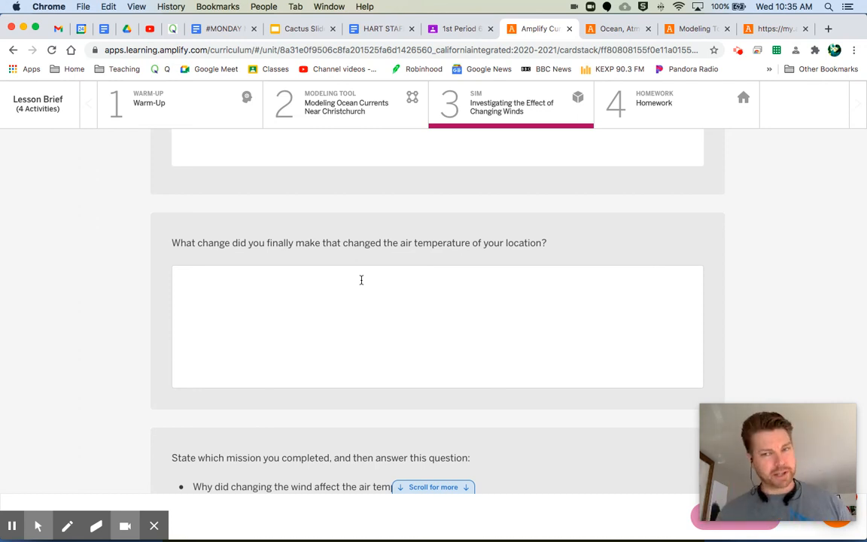
pyautogui.scroll(-3)
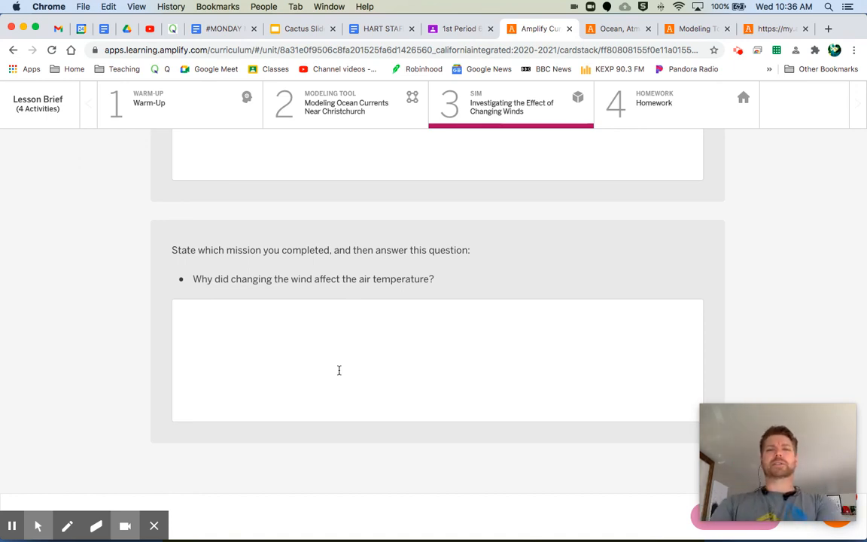
pyautogui.click(617, 28)
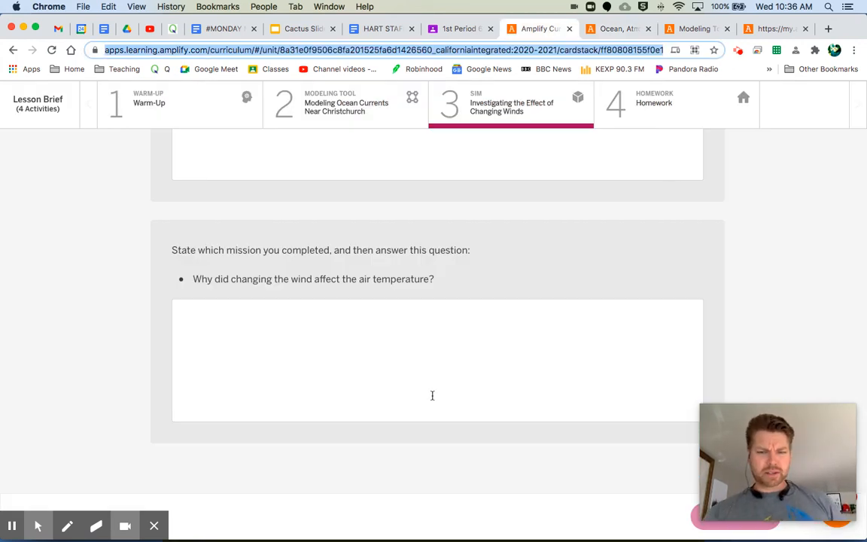
pyautogui.scroll(3)
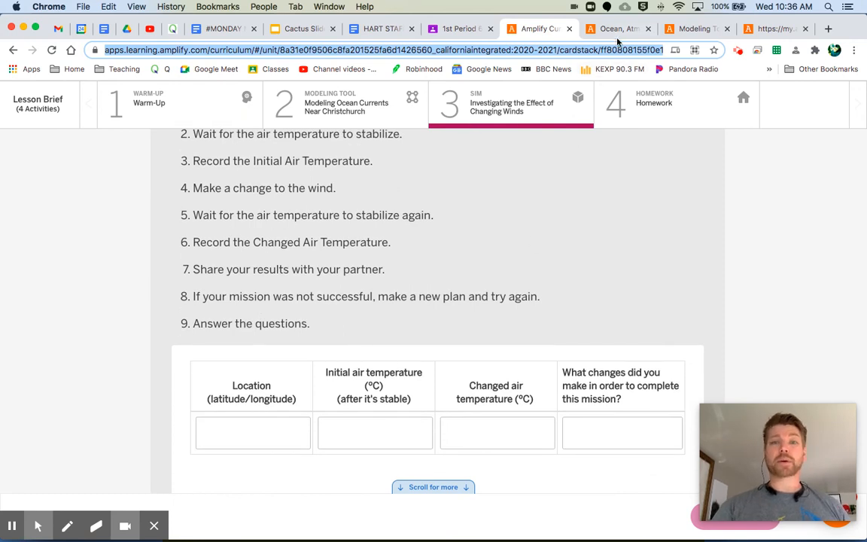
pyautogui.click(618, 28)
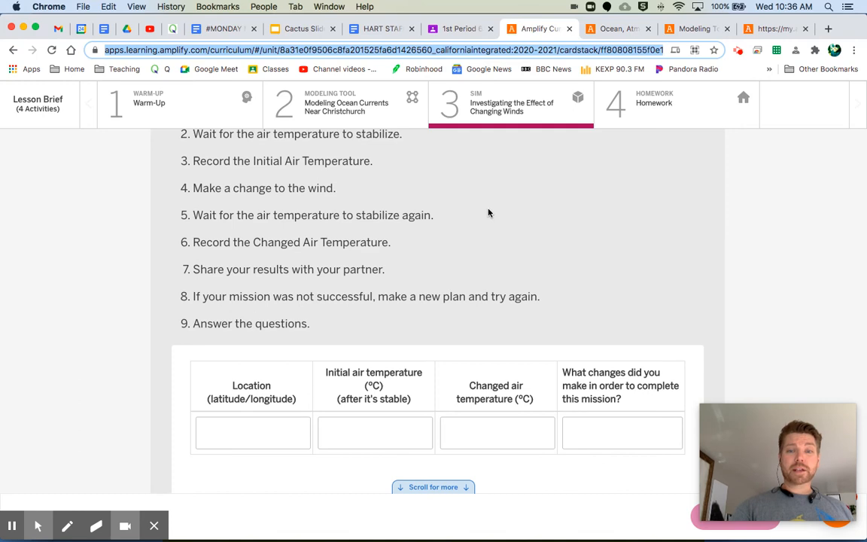
pyautogui.scroll(-3)
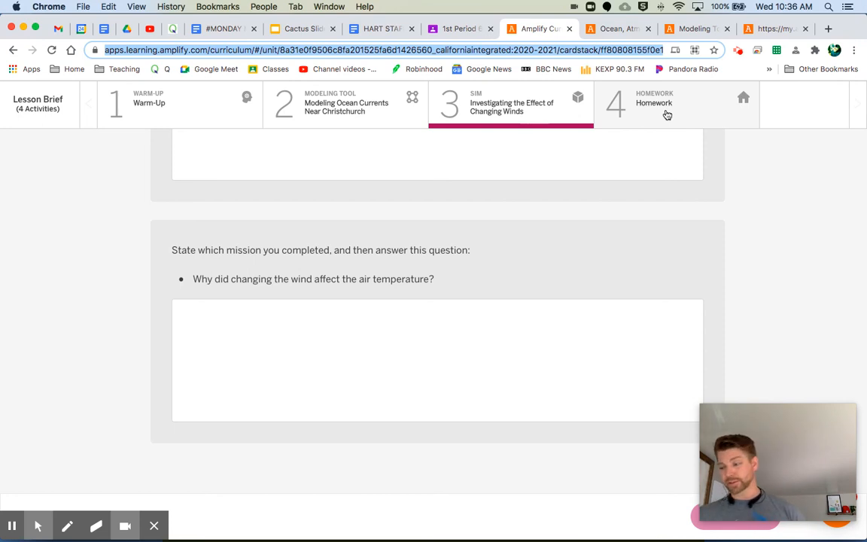
# Open activity 4 Homework and scroll through the Deep Ocean Currents article and questions
pyautogui.click(666, 113)
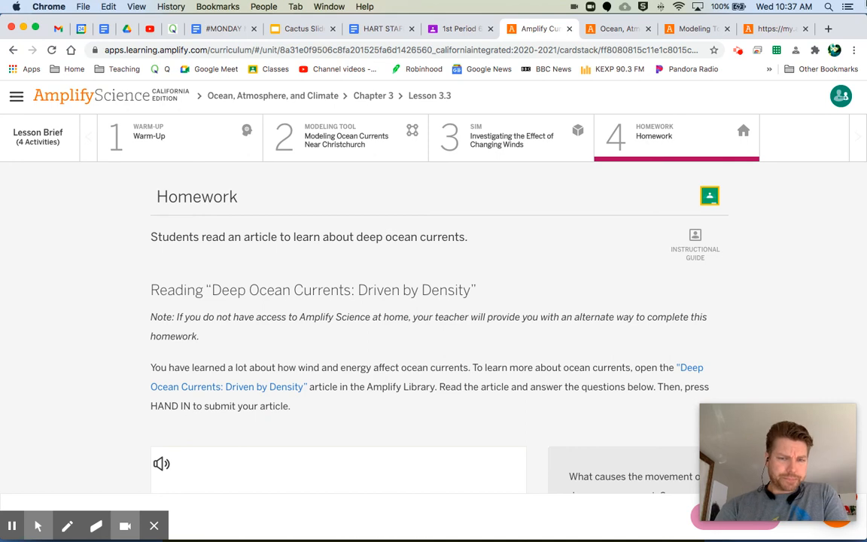
pyautogui.moveTo(567, 401)
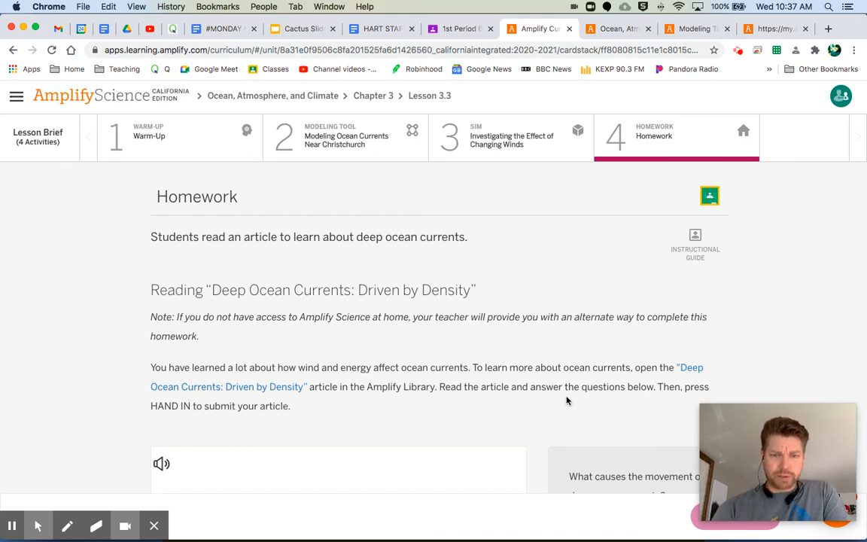
pyautogui.scroll(-3)
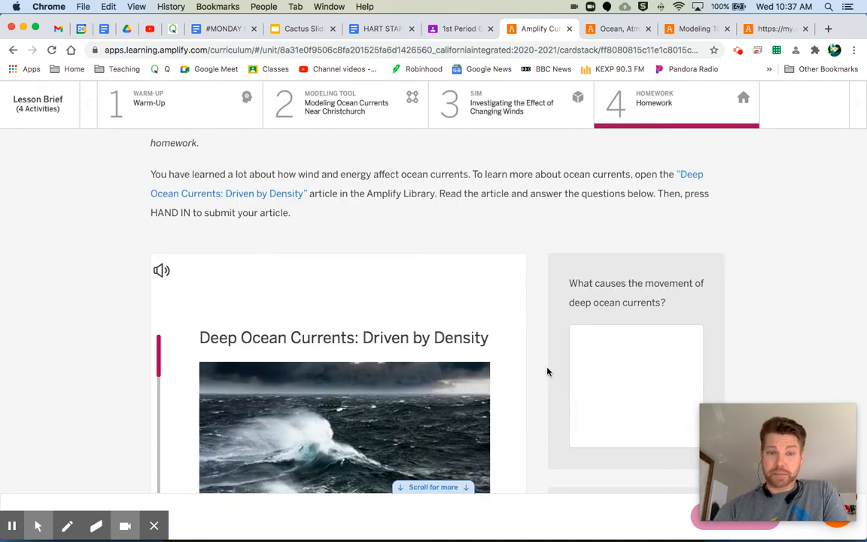
pyautogui.scroll(-3)
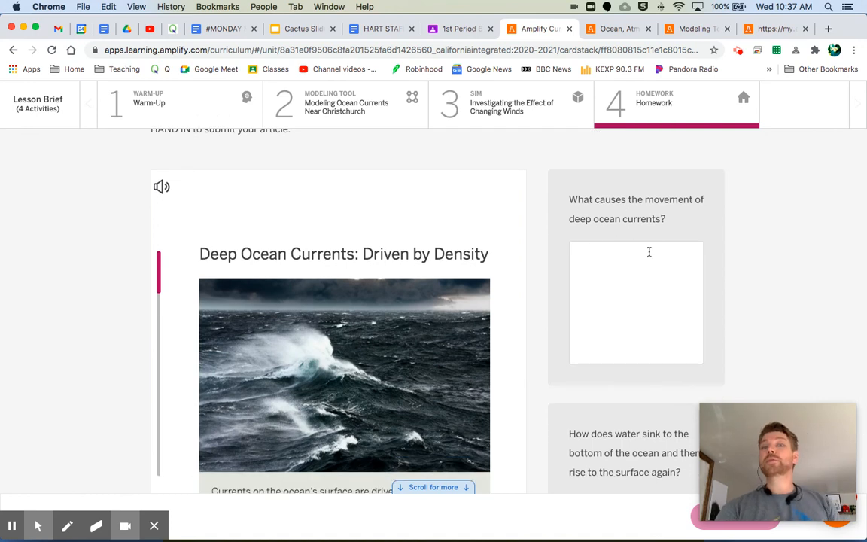
pyautogui.scroll(-3)
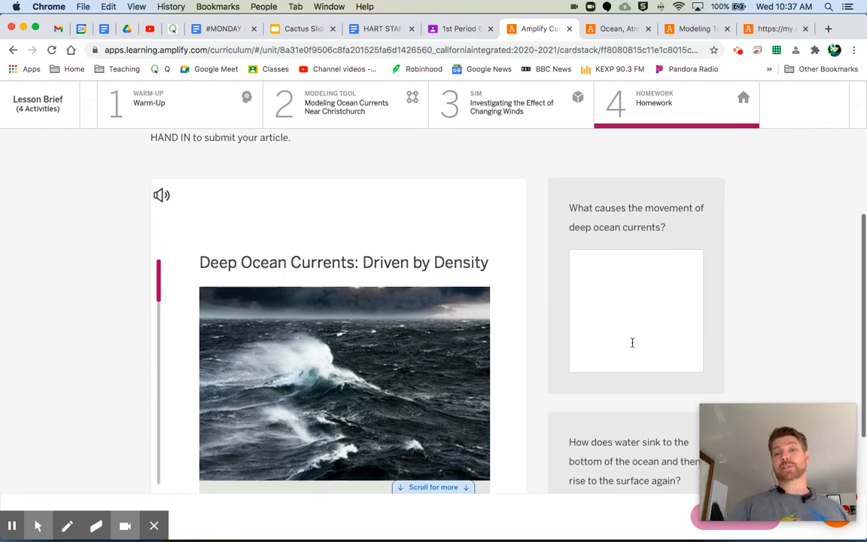
pyautogui.scroll(3)
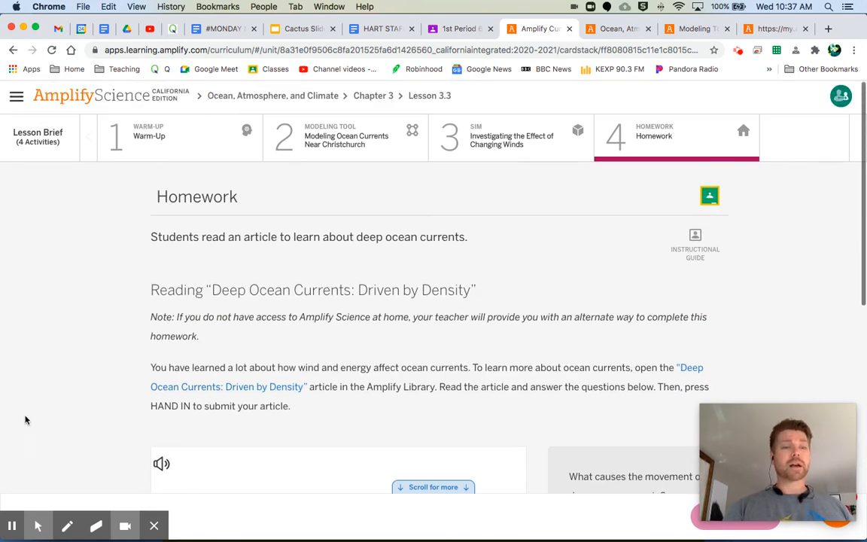